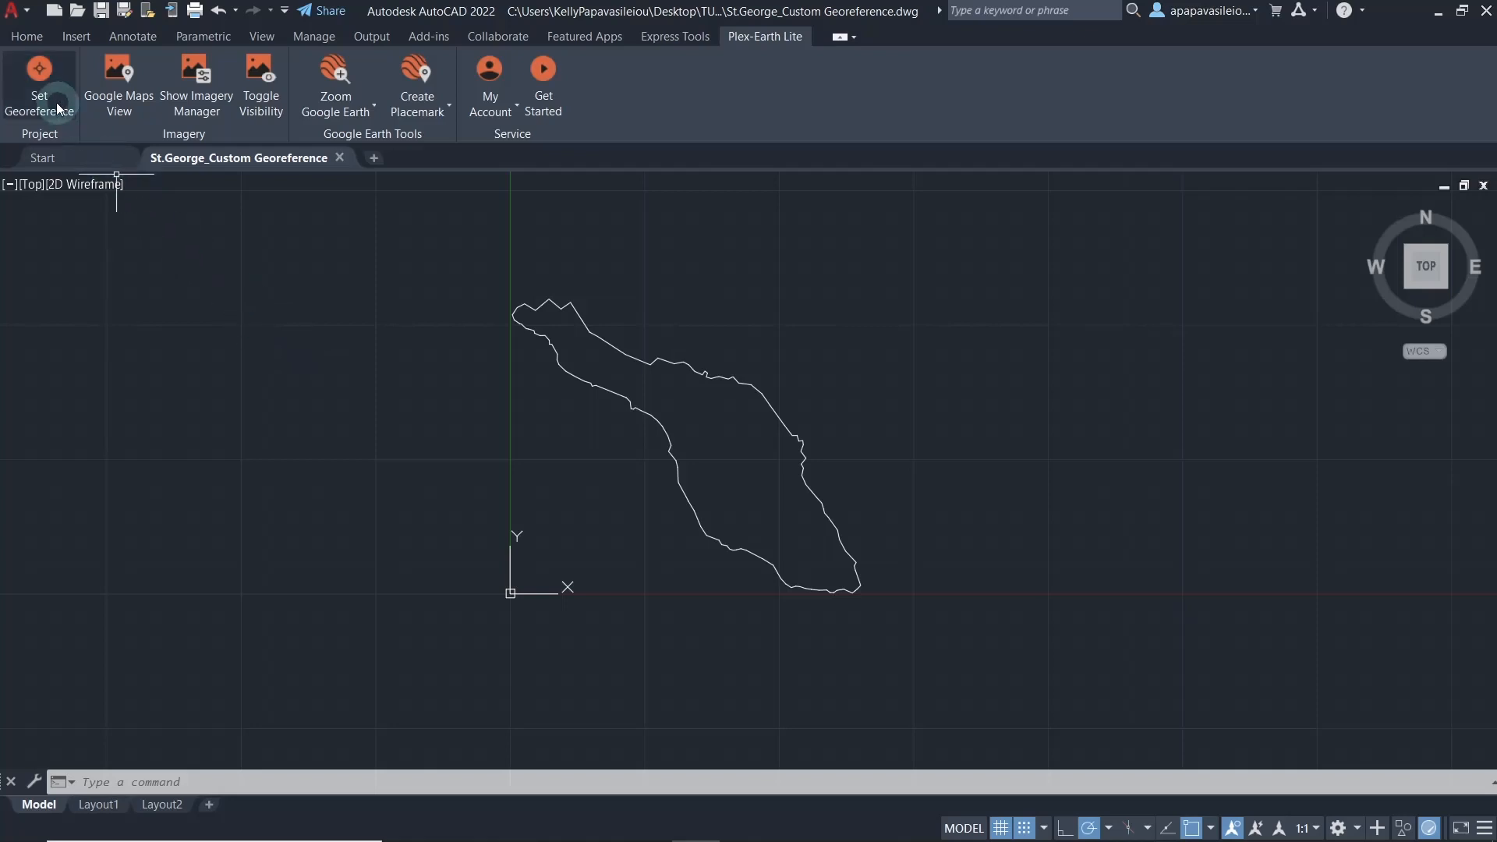
{"action": "mouse_move", "coordinate": [38, 86]}
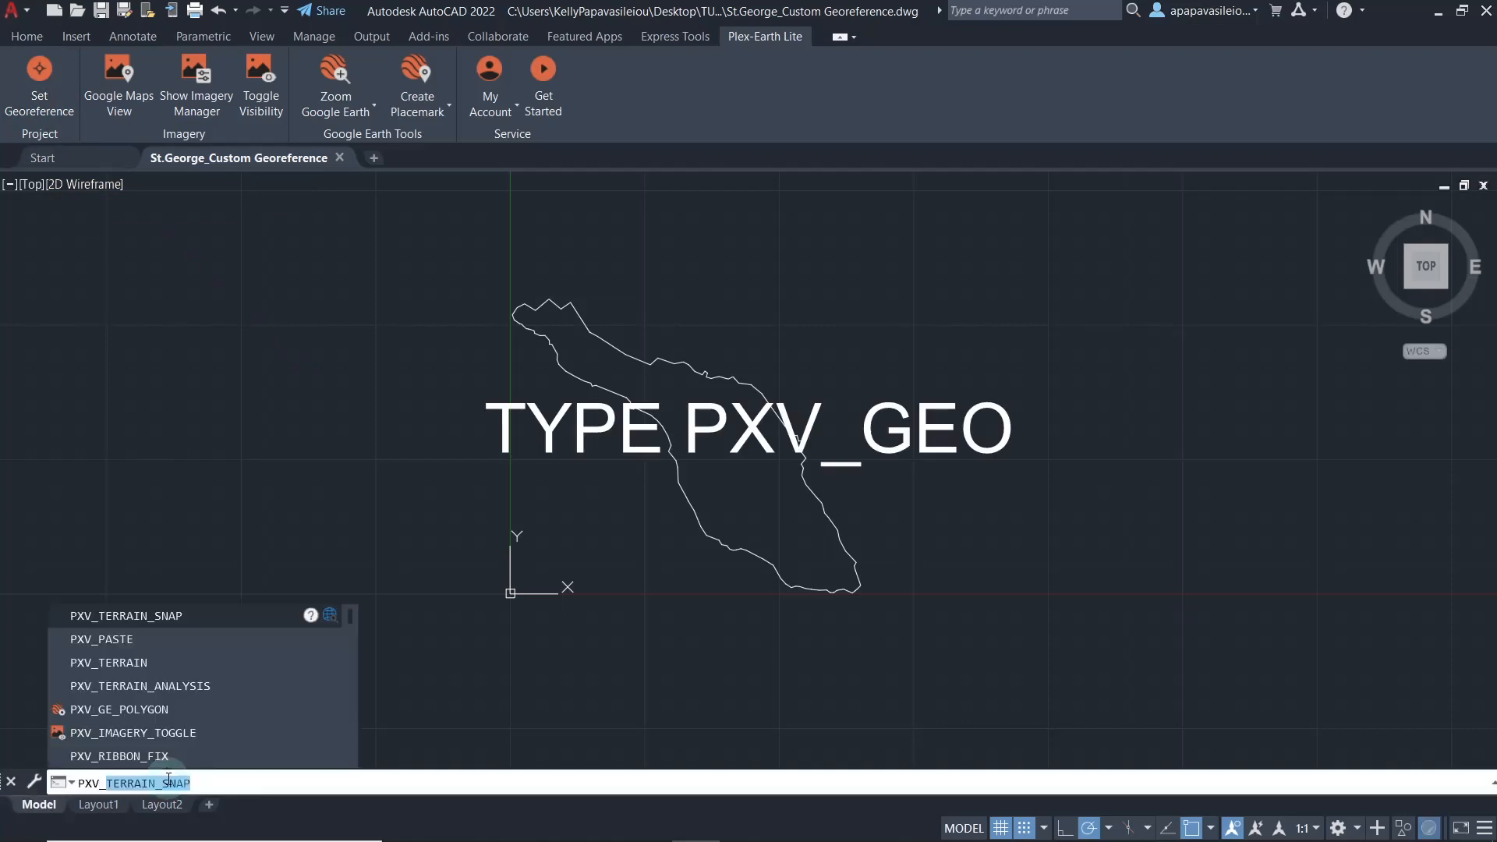
Start Plex-Earth's Set Georeference (PXV_GEO) to locate the island drawing.
{"action": "type", "text": "PXV_GEO"}
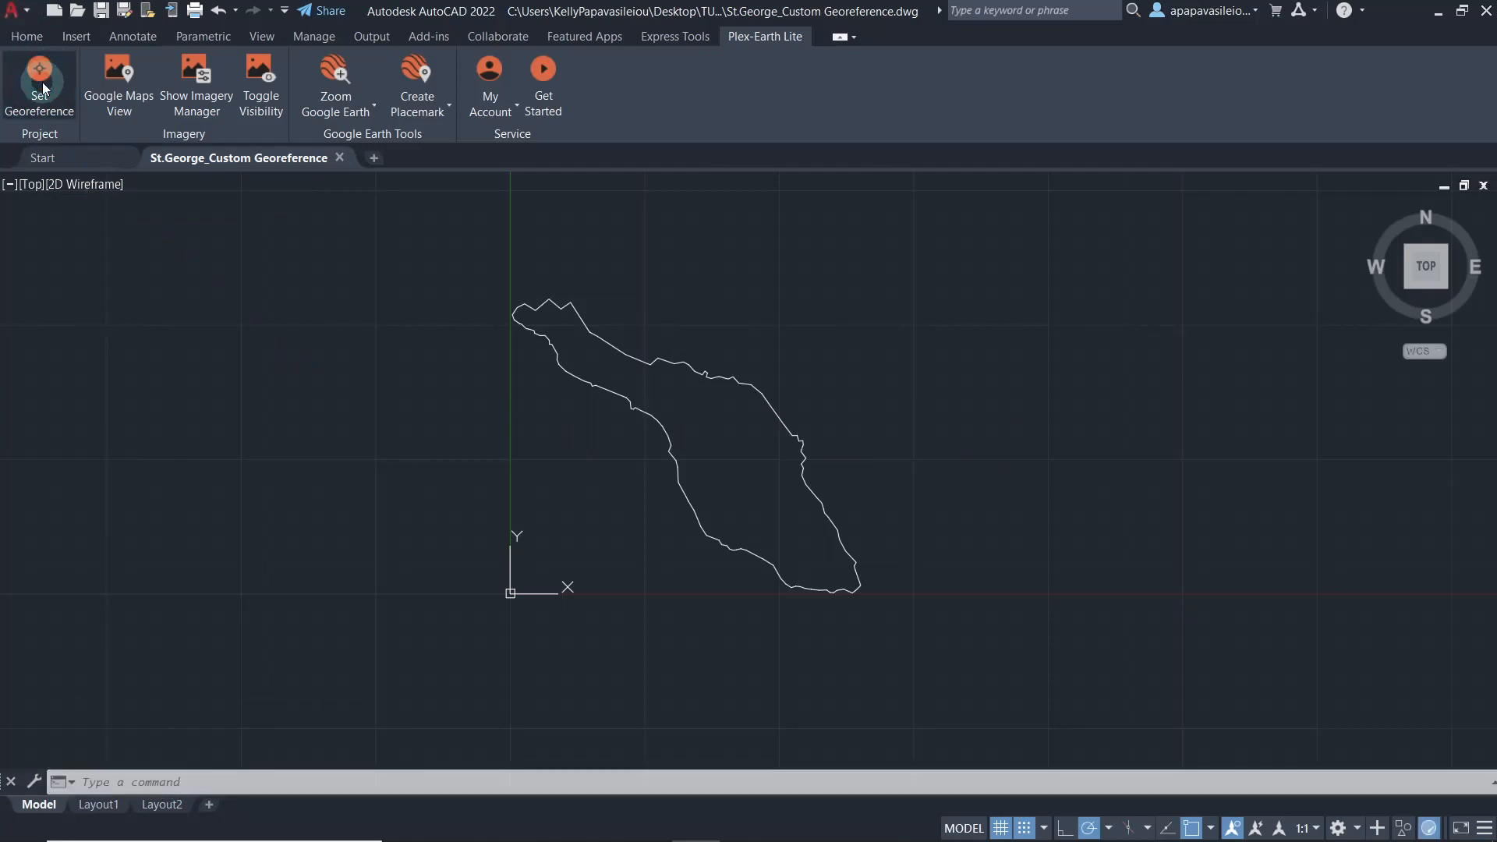
{"action": "left_click", "coordinate": [38, 86]}
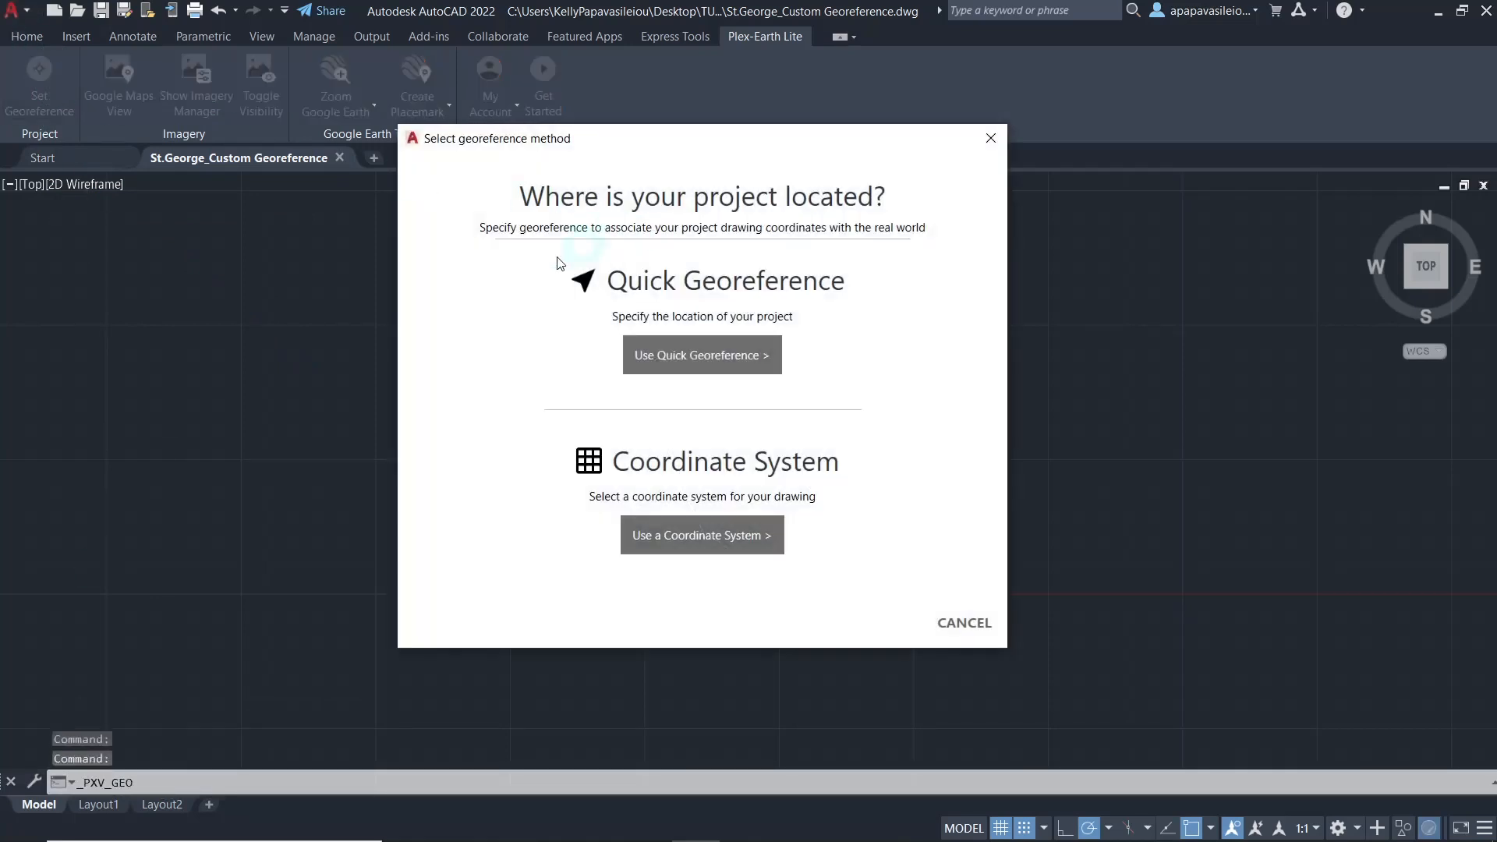
{"action": "mouse_move", "coordinate": [542, 548]}
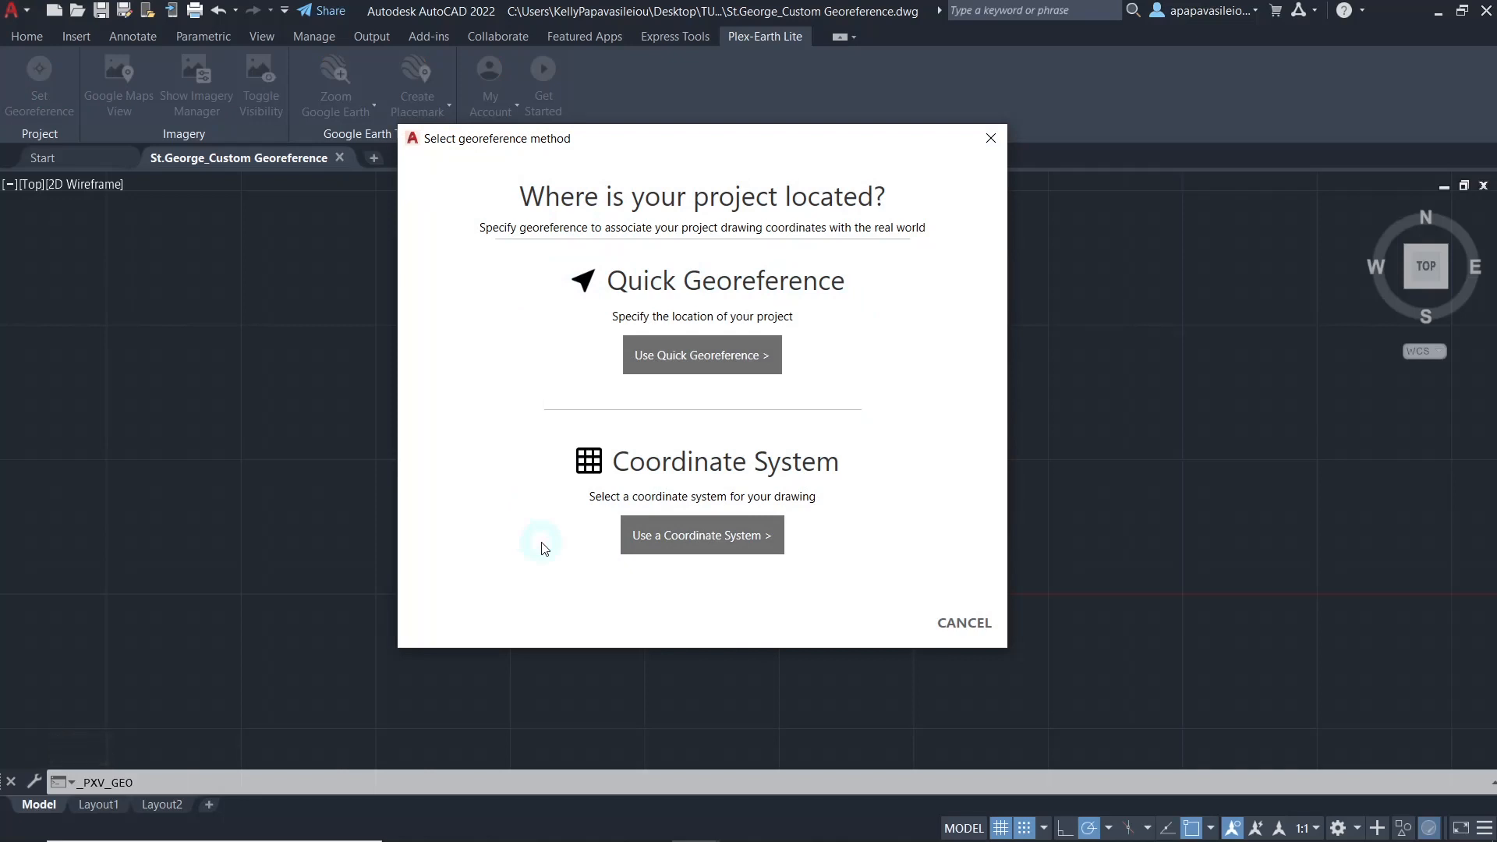
{"action": "mouse_move", "coordinate": [587, 545]}
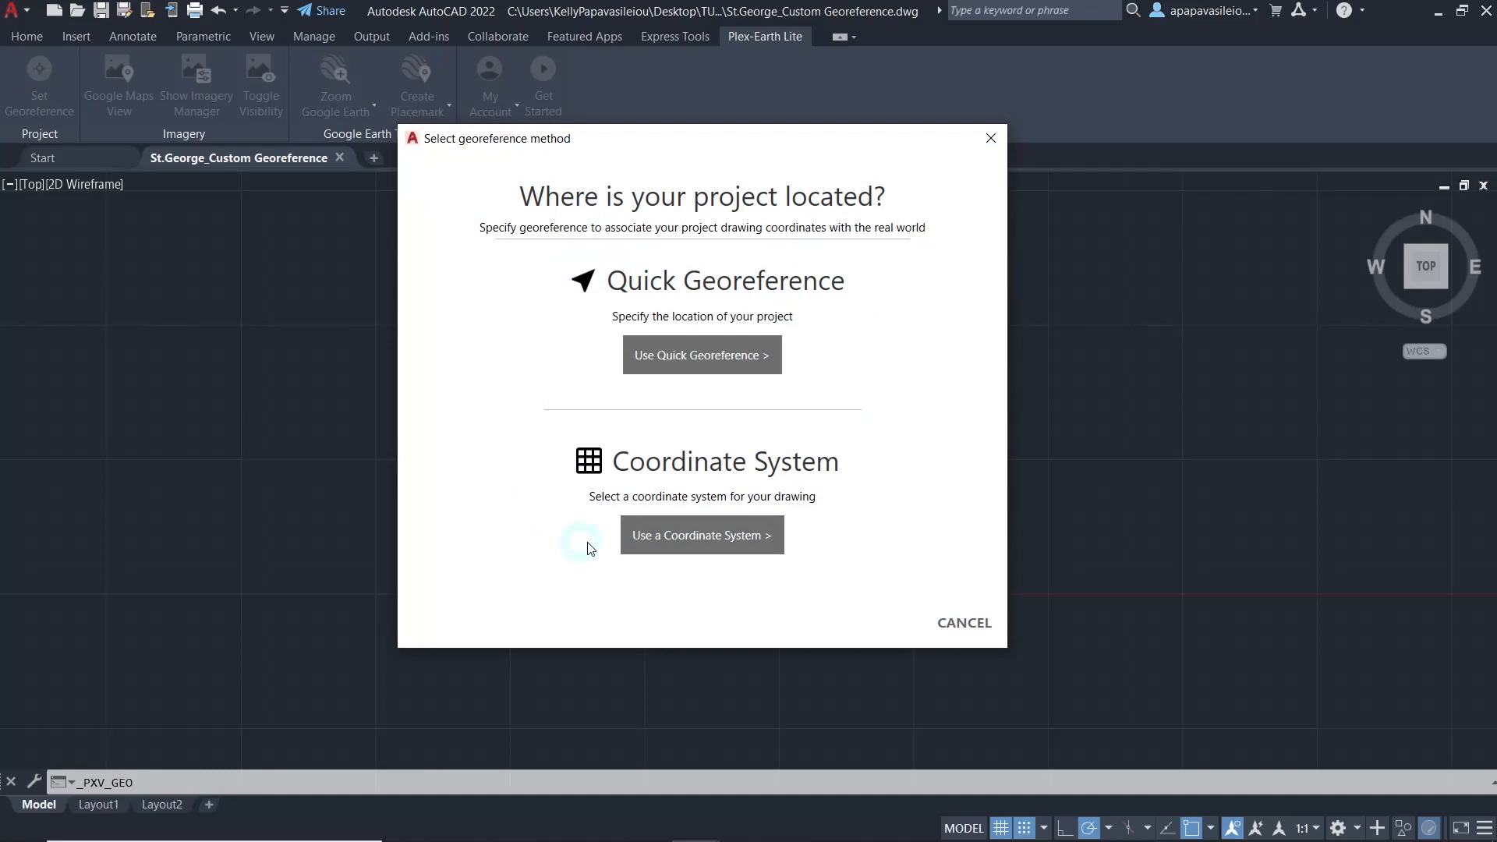
{"action": "mouse_move", "coordinate": [819, 544]}
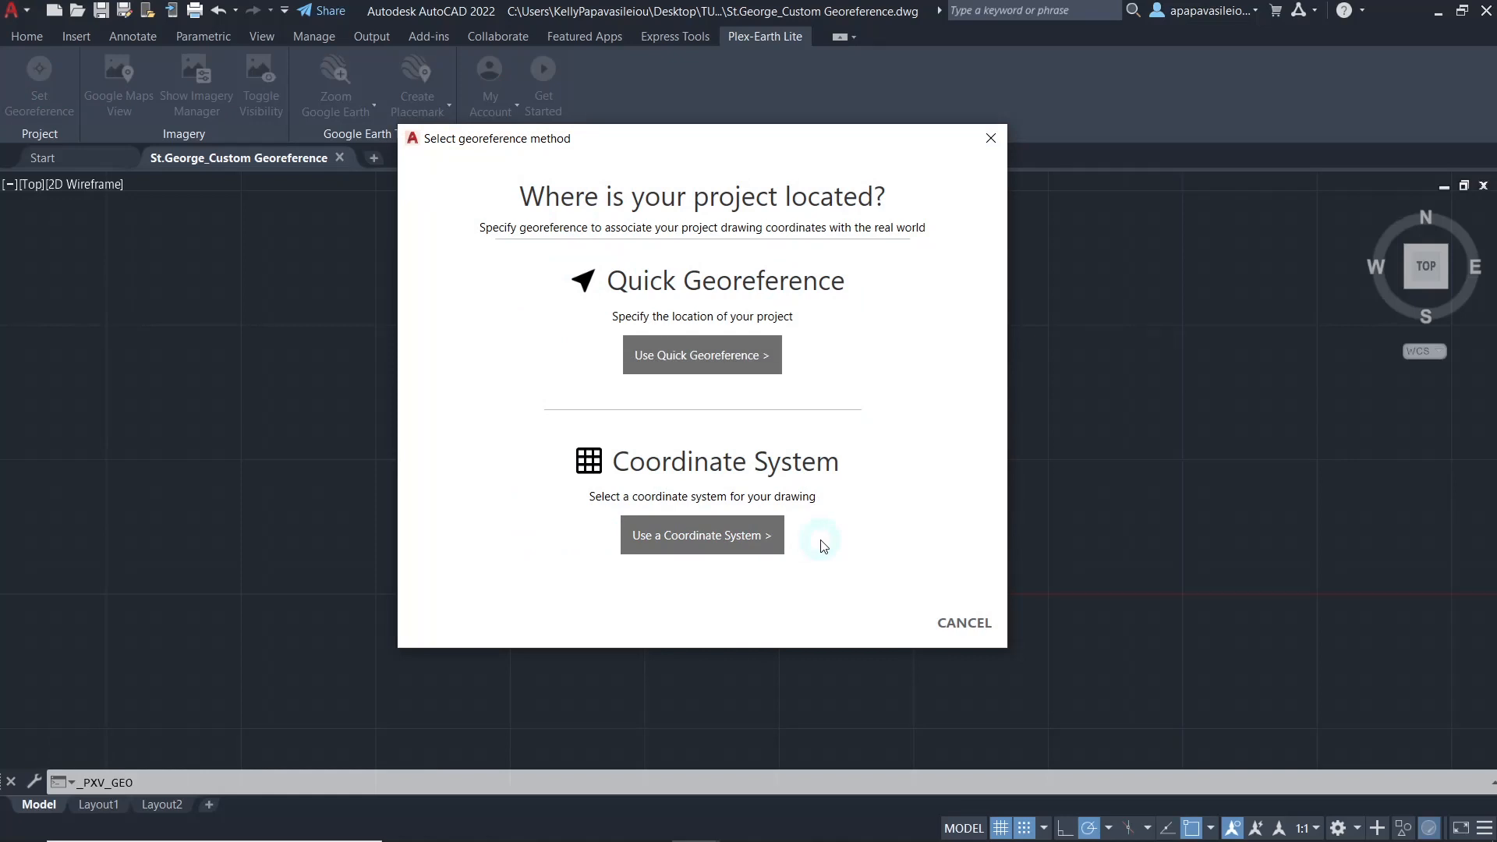
{"action": "mouse_move", "coordinate": [722, 433]}
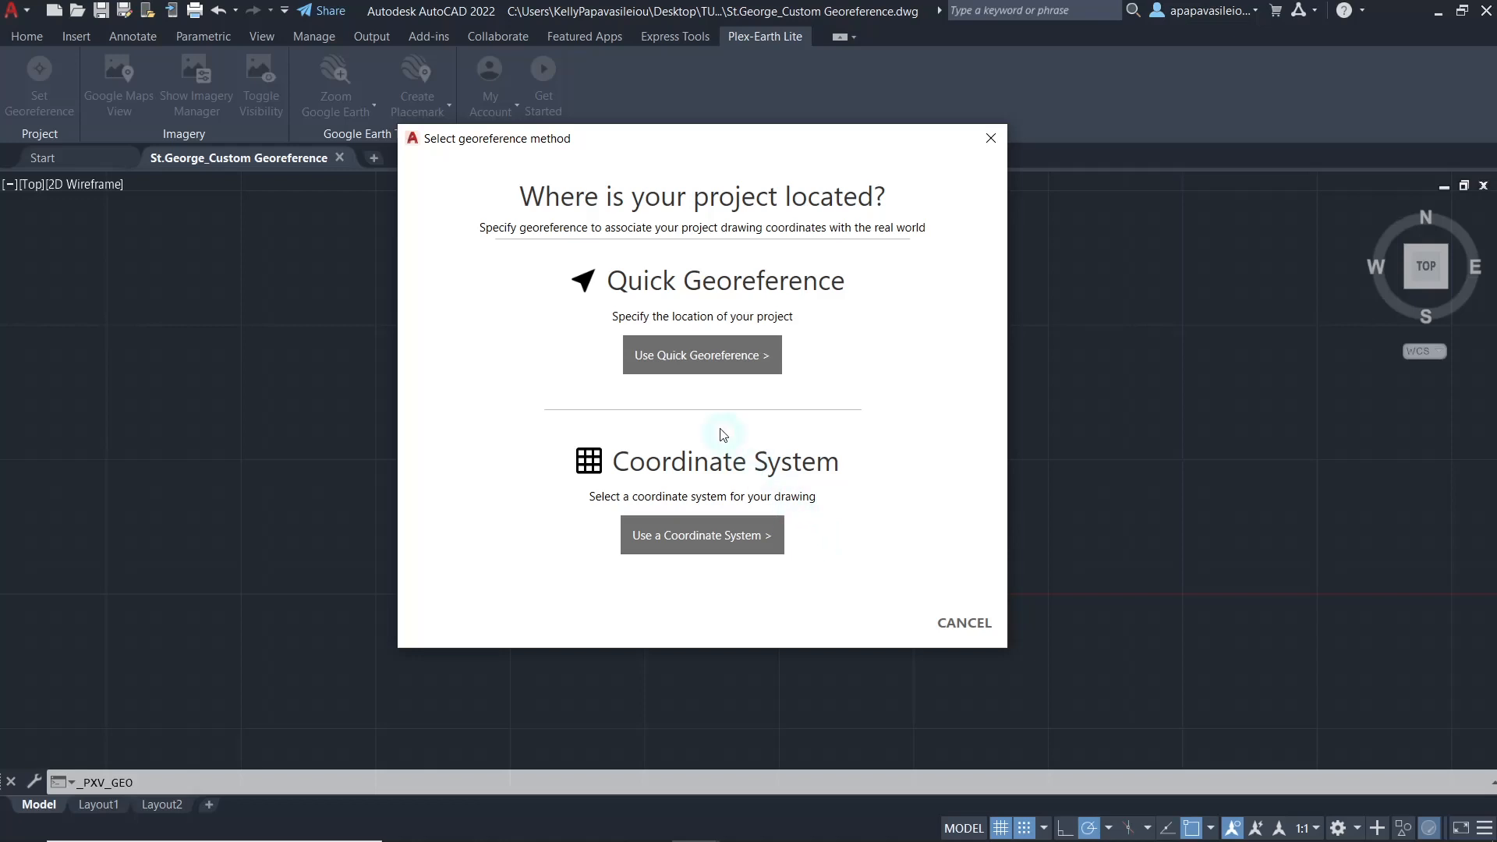
{"action": "mouse_move", "coordinate": [745, 411]}
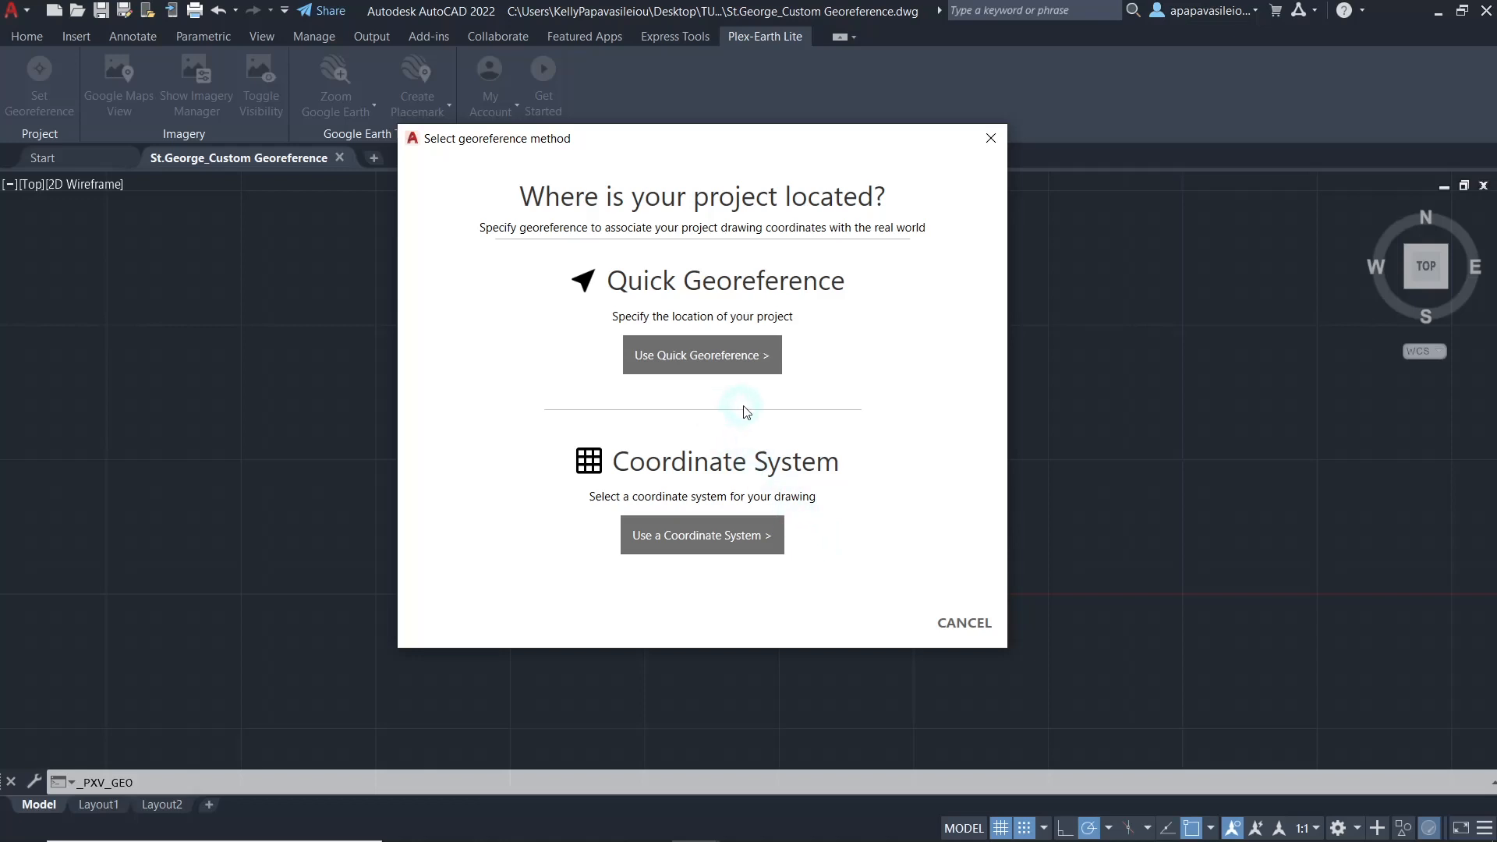
{"action": "mouse_move", "coordinate": [739, 382]}
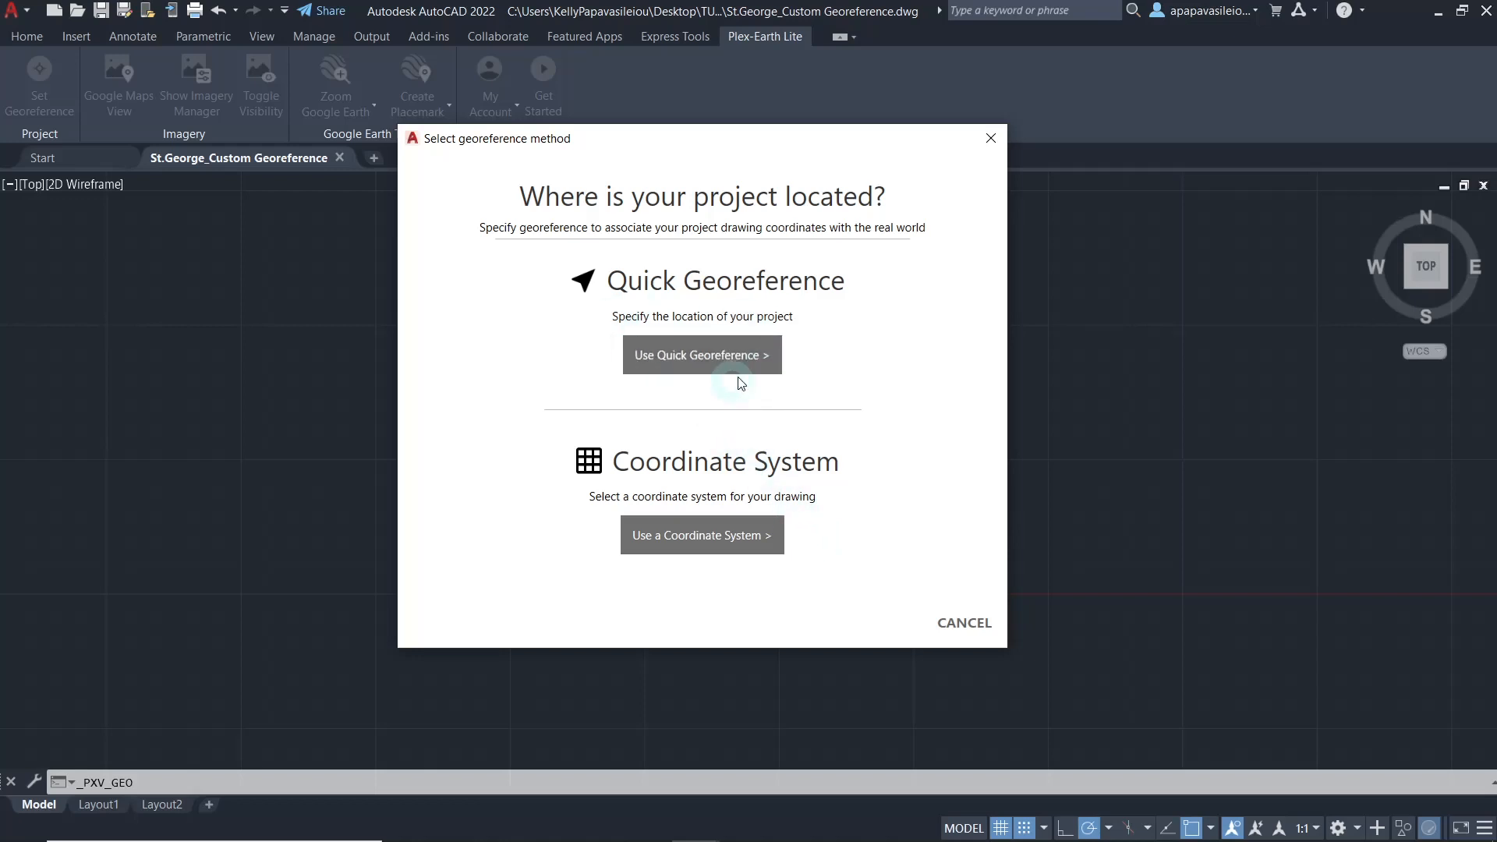
Choose Quick Georeference as the location method, with units in meters.
{"action": "left_click", "coordinate": [701, 354]}
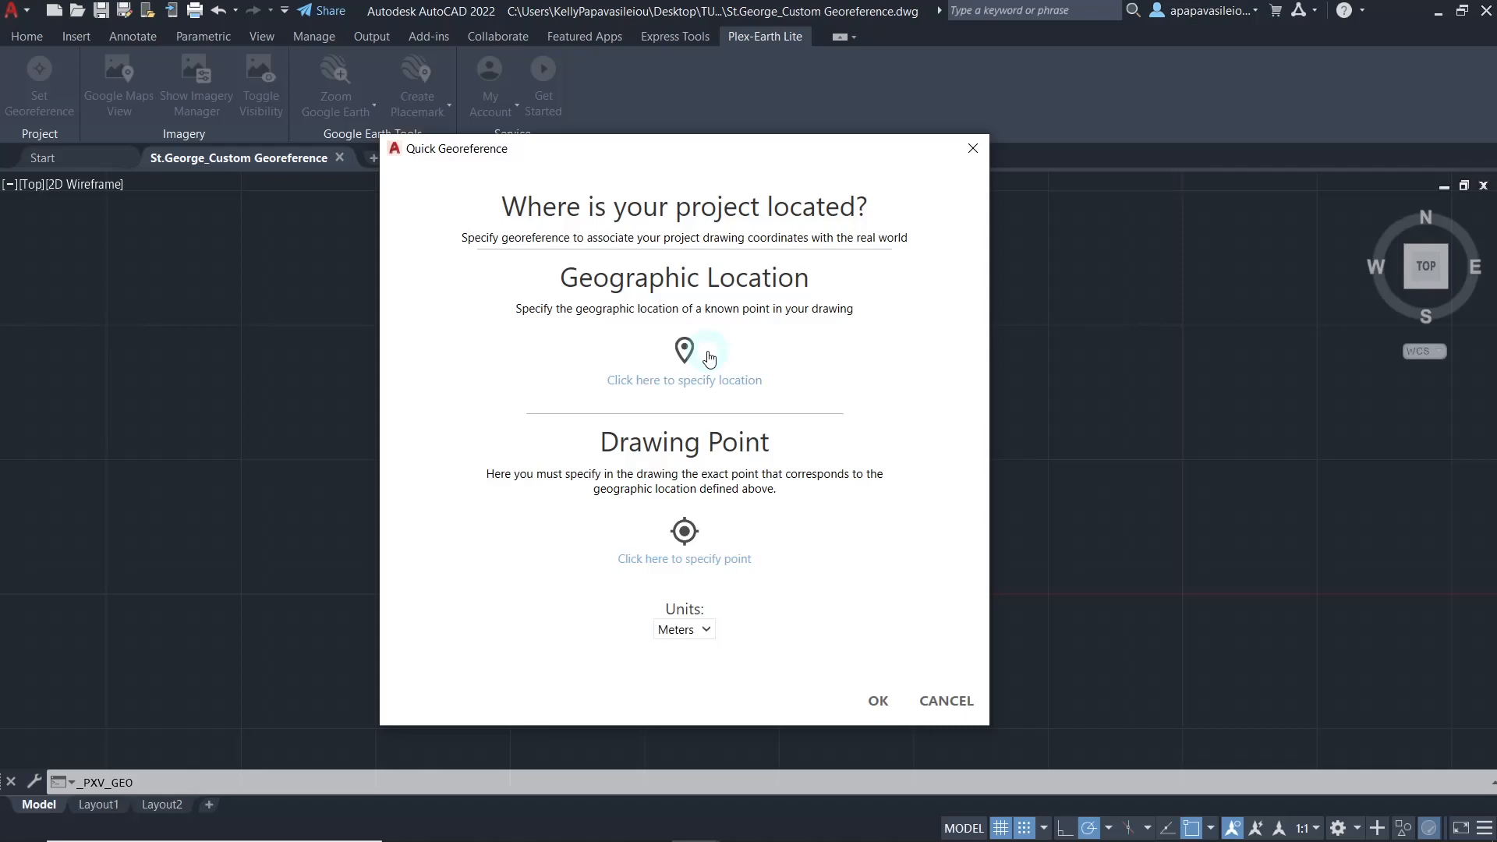
{"action": "mouse_move", "coordinate": [679, 386]}
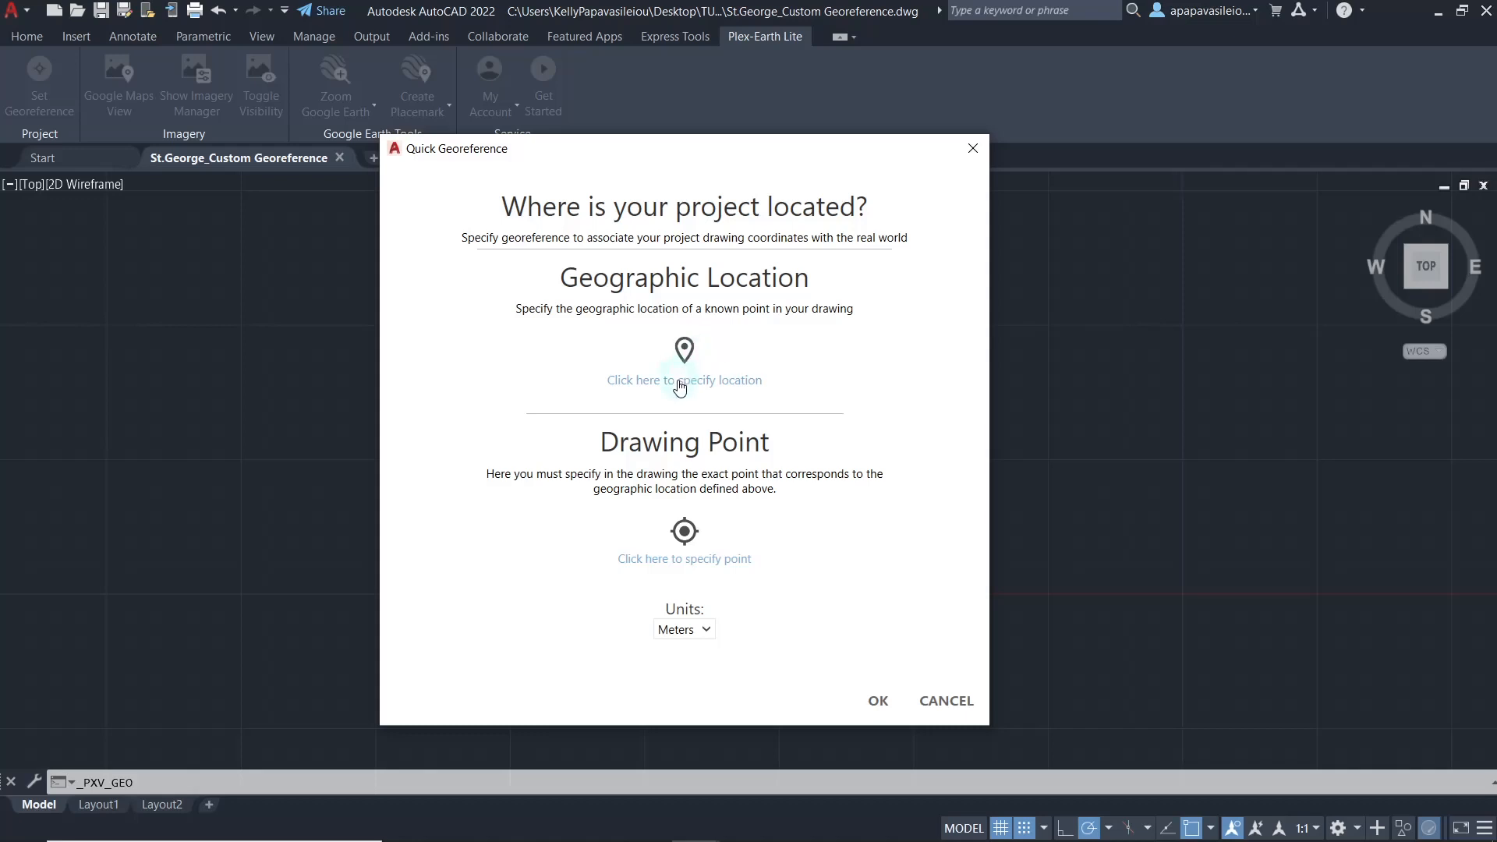
Begin specifying the project's geographic location for the Quick Georeference.
{"action": "left_click", "coordinate": [684, 367]}
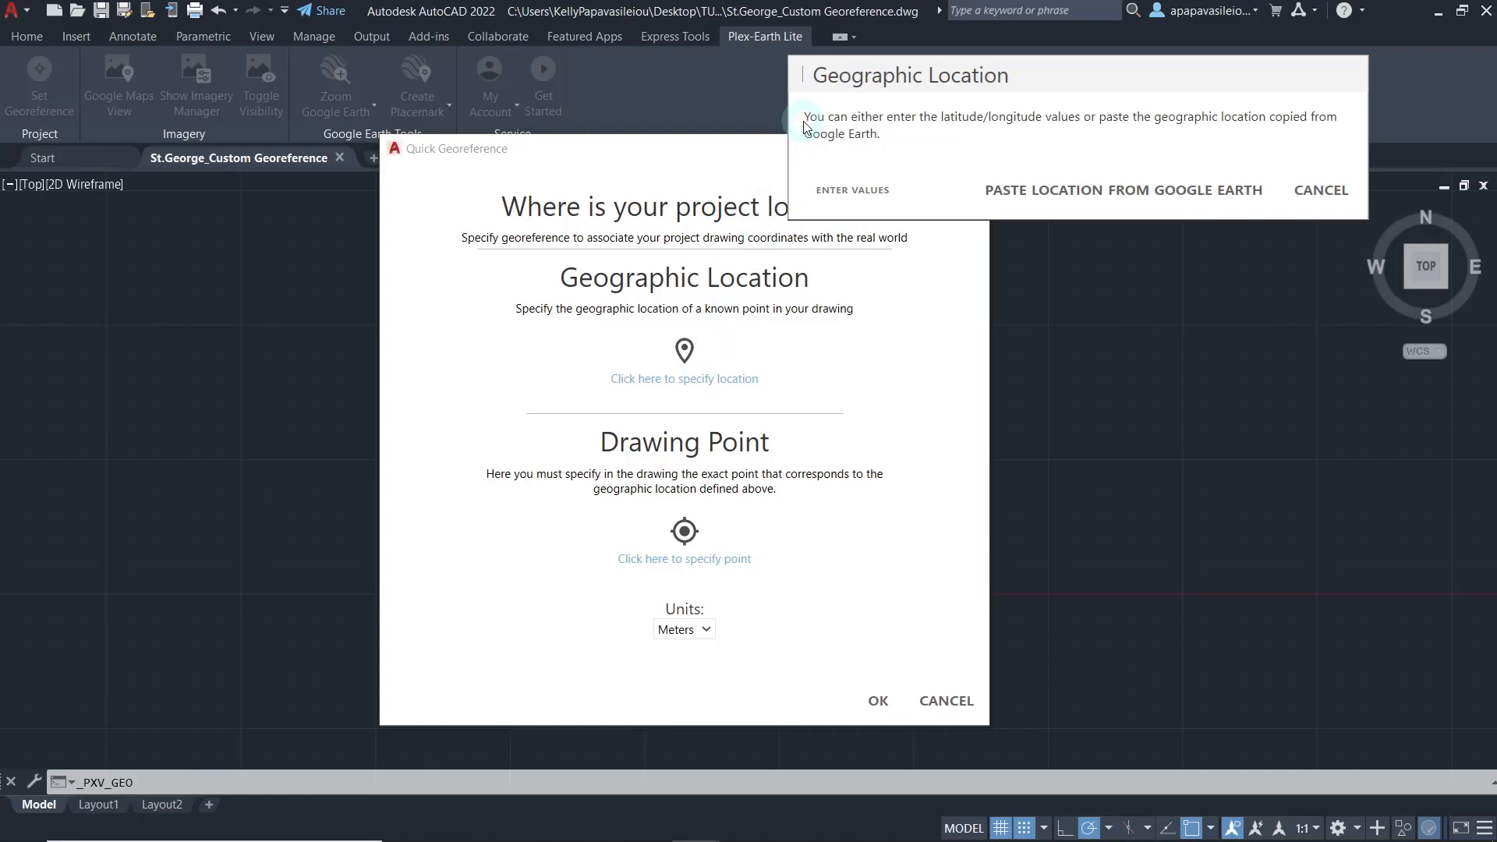
{"action": "mouse_move", "coordinate": [1273, 122]}
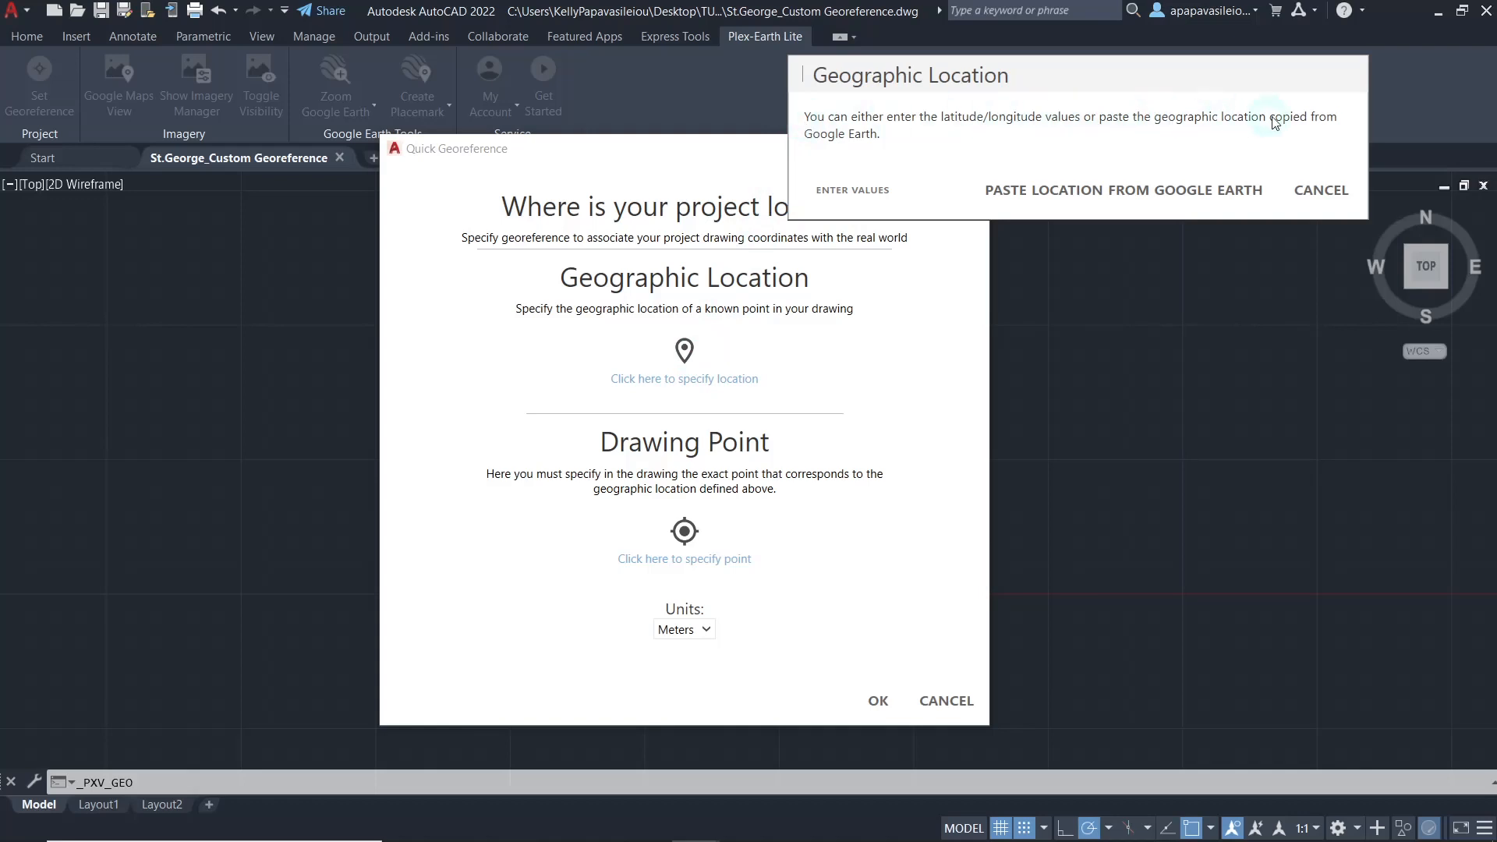
{"action": "mouse_move", "coordinate": [881, 152]}
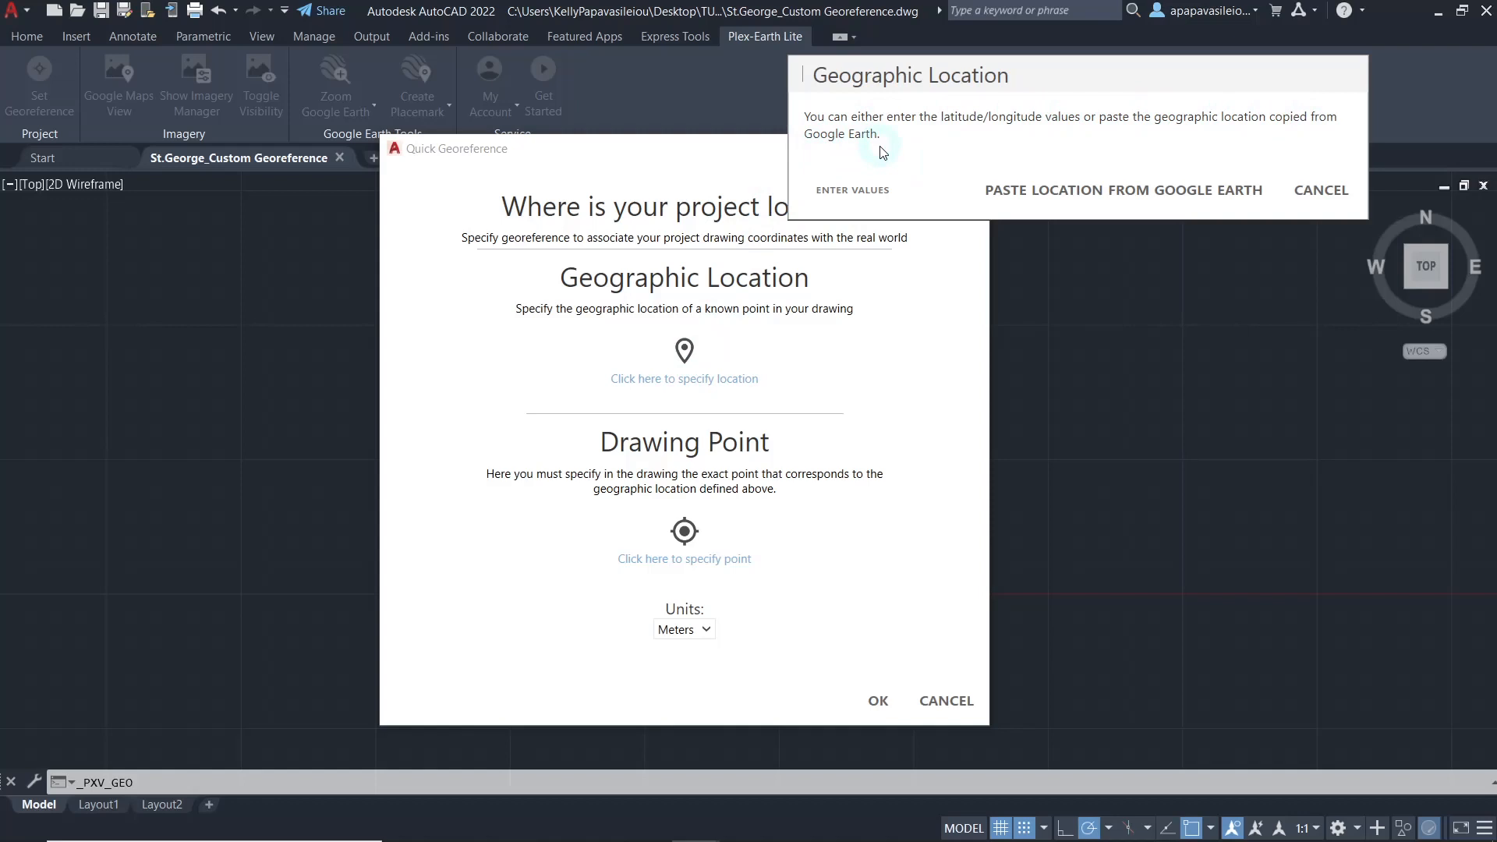
{"action": "mouse_move", "coordinate": [954, 149]}
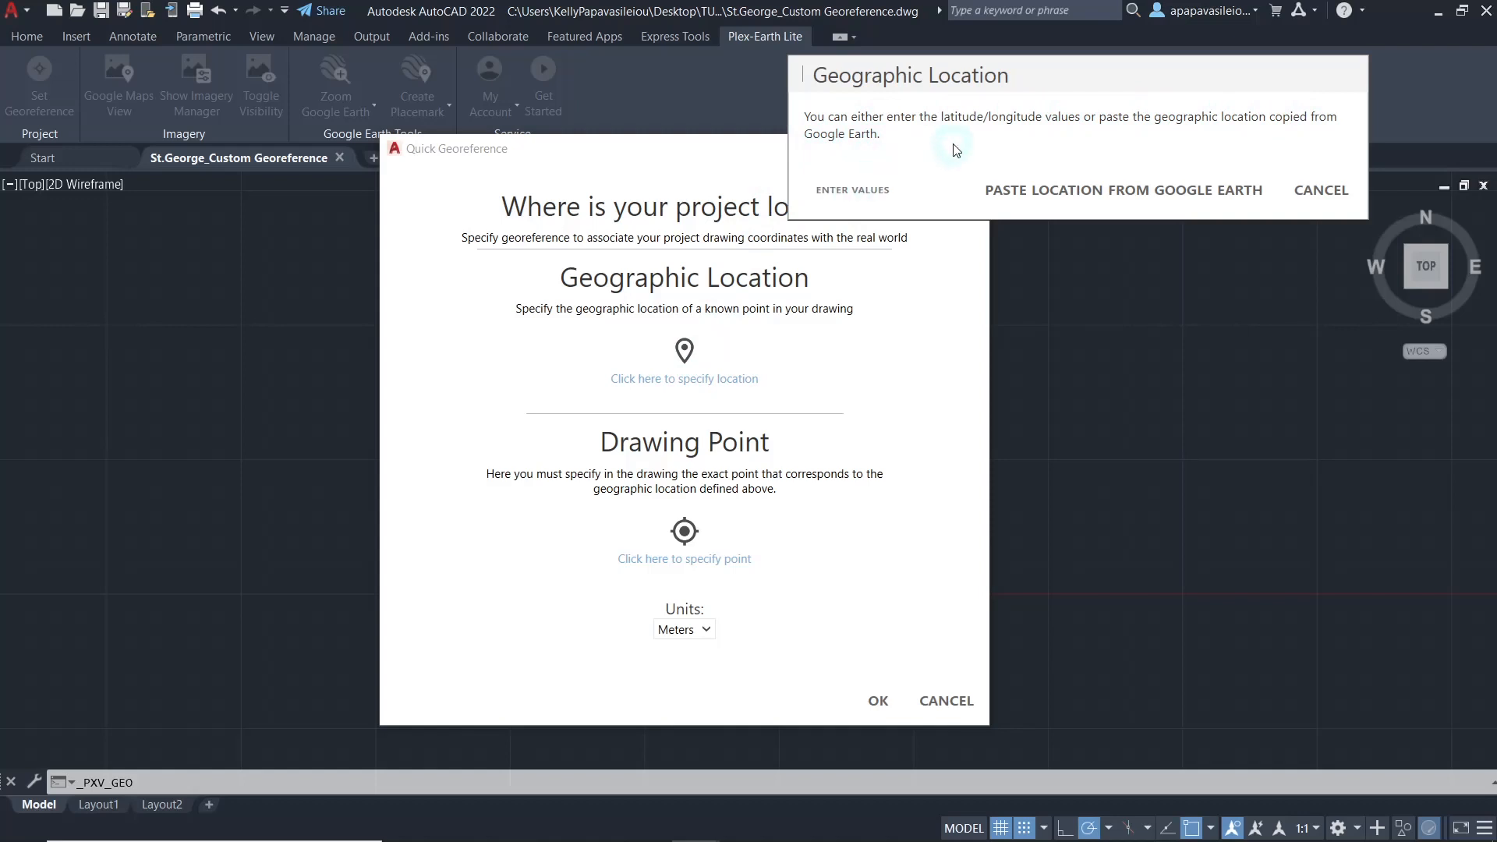
{"action": "mouse_move", "coordinate": [1077, 191]}
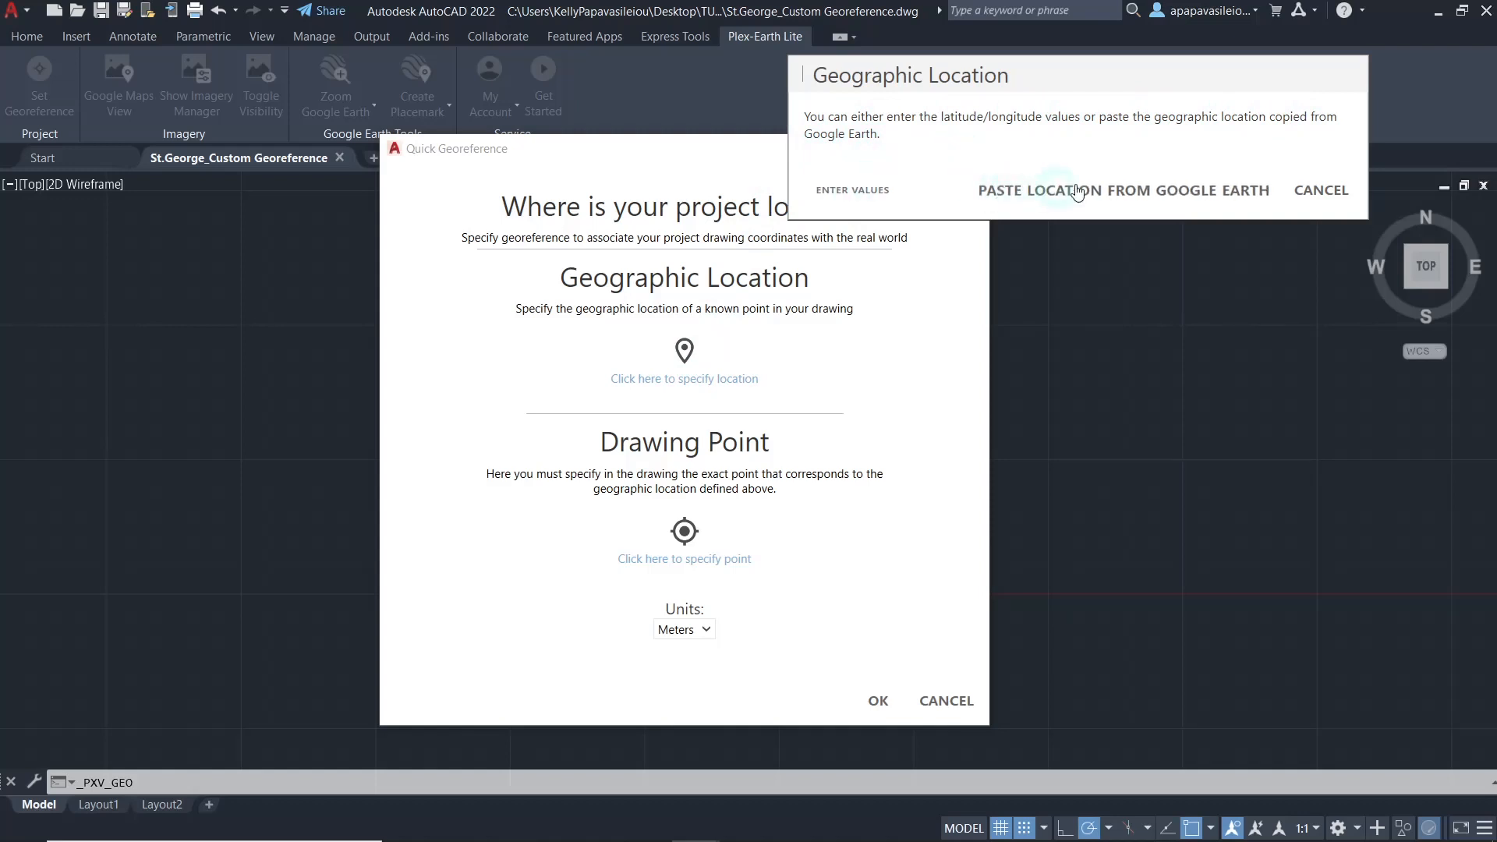
{"action": "mouse_move", "coordinate": [928, 182]}
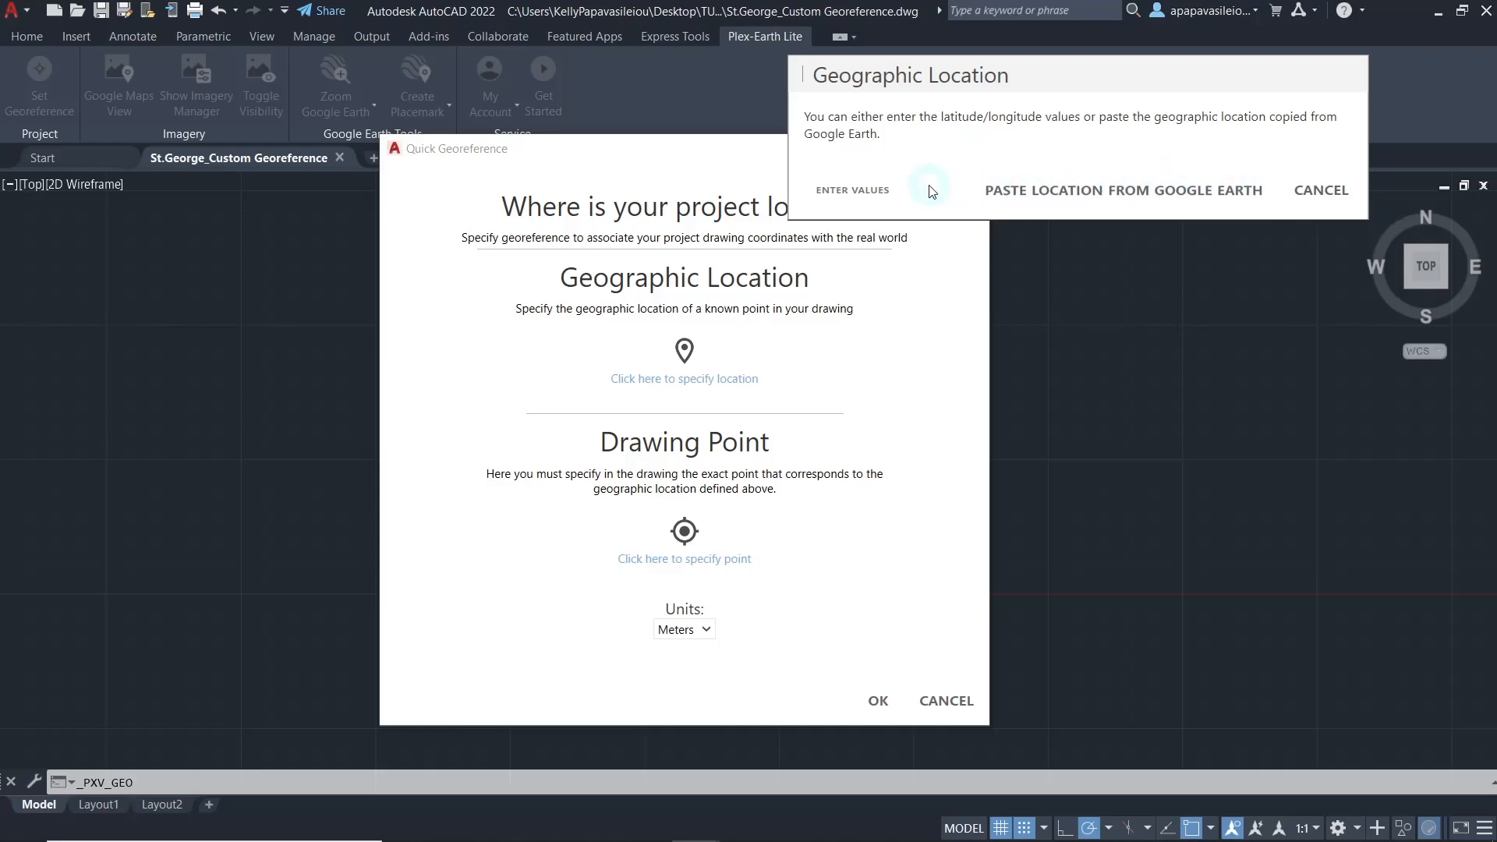
{"action": "mouse_move", "coordinate": [1102, 190]}
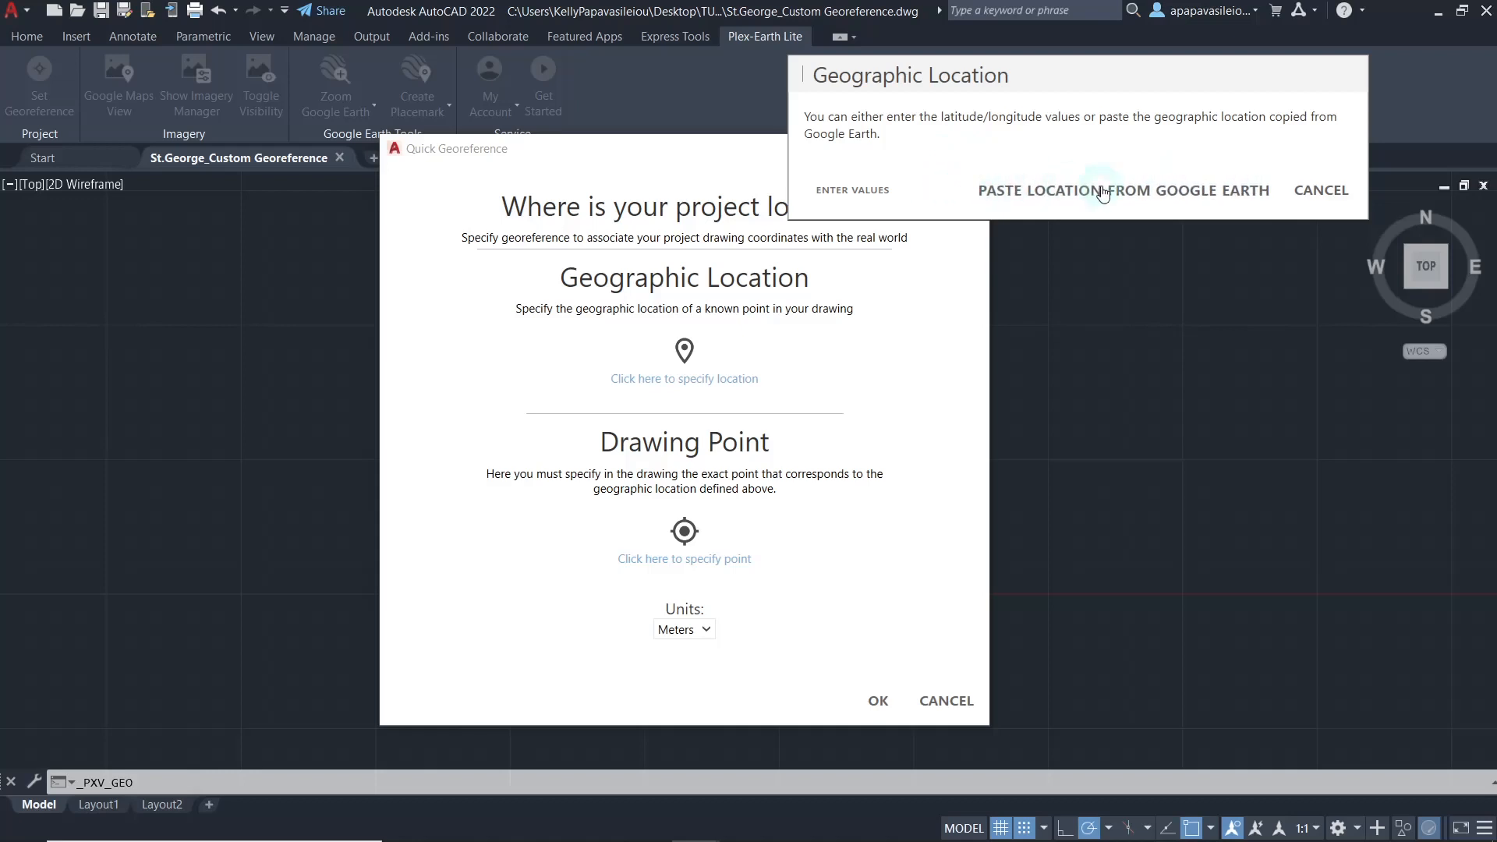
{"action": "mouse_move", "coordinate": [907, 474]}
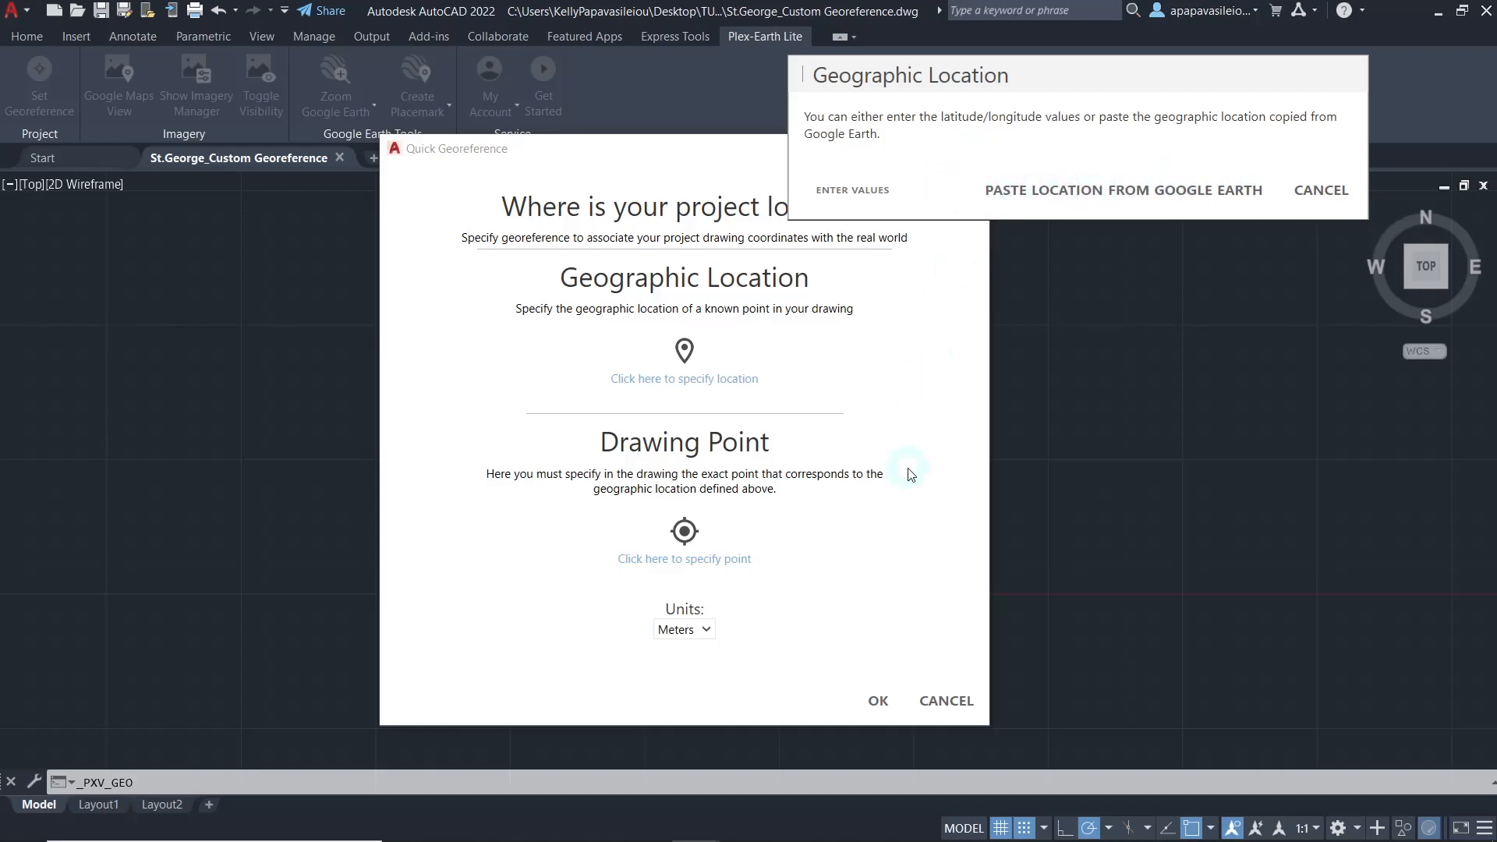
In Google Earth Pro, add a placemark at Agios Georgios's southern tip (37.460574°, 23.938867°).
{"action": "left_click", "coordinate": [1122, 189]}
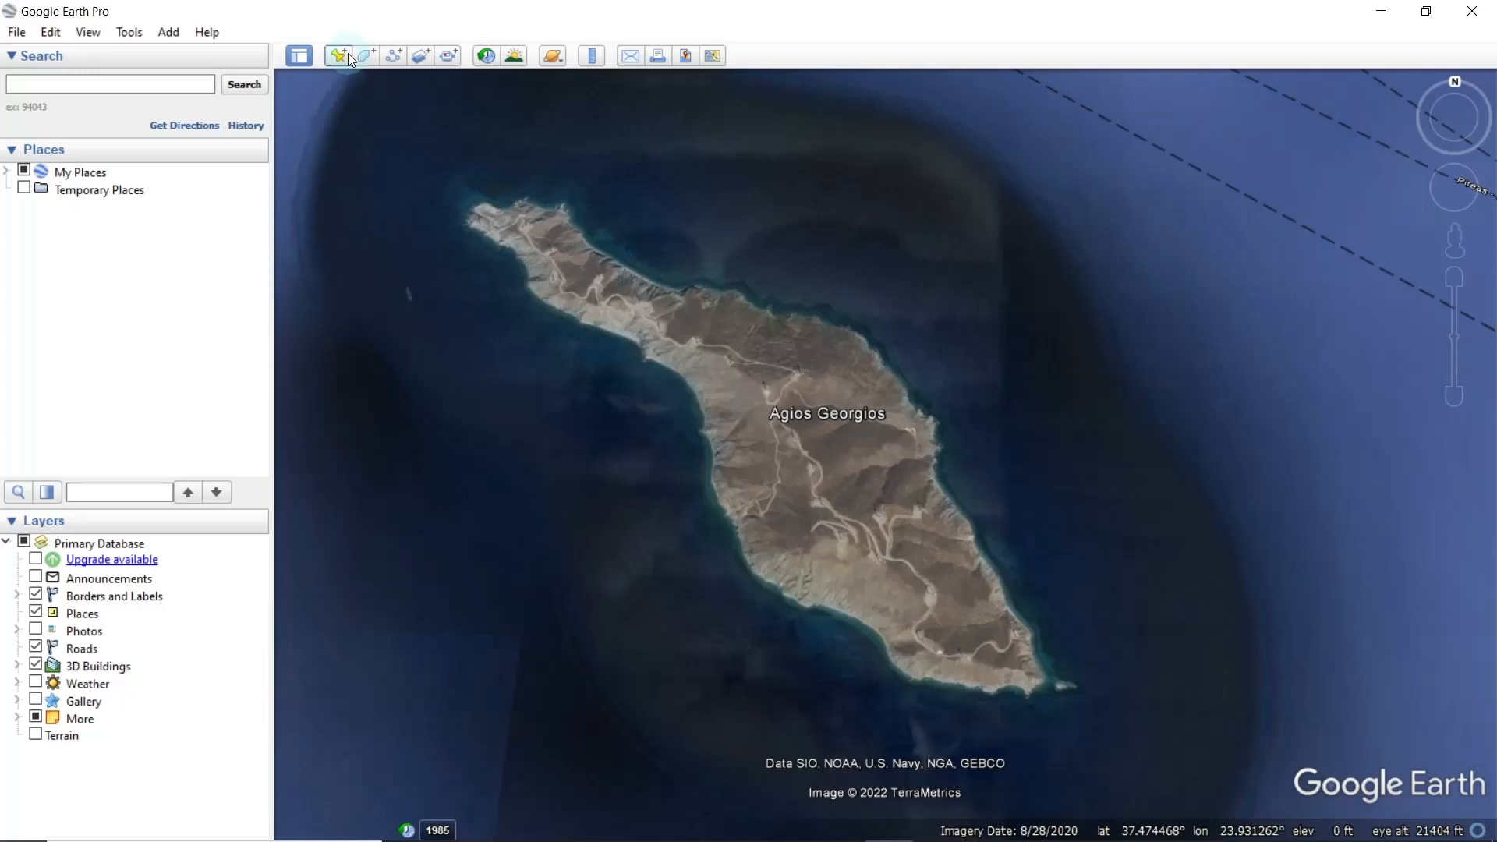
{"action": "left_click", "coordinate": [339, 55]}
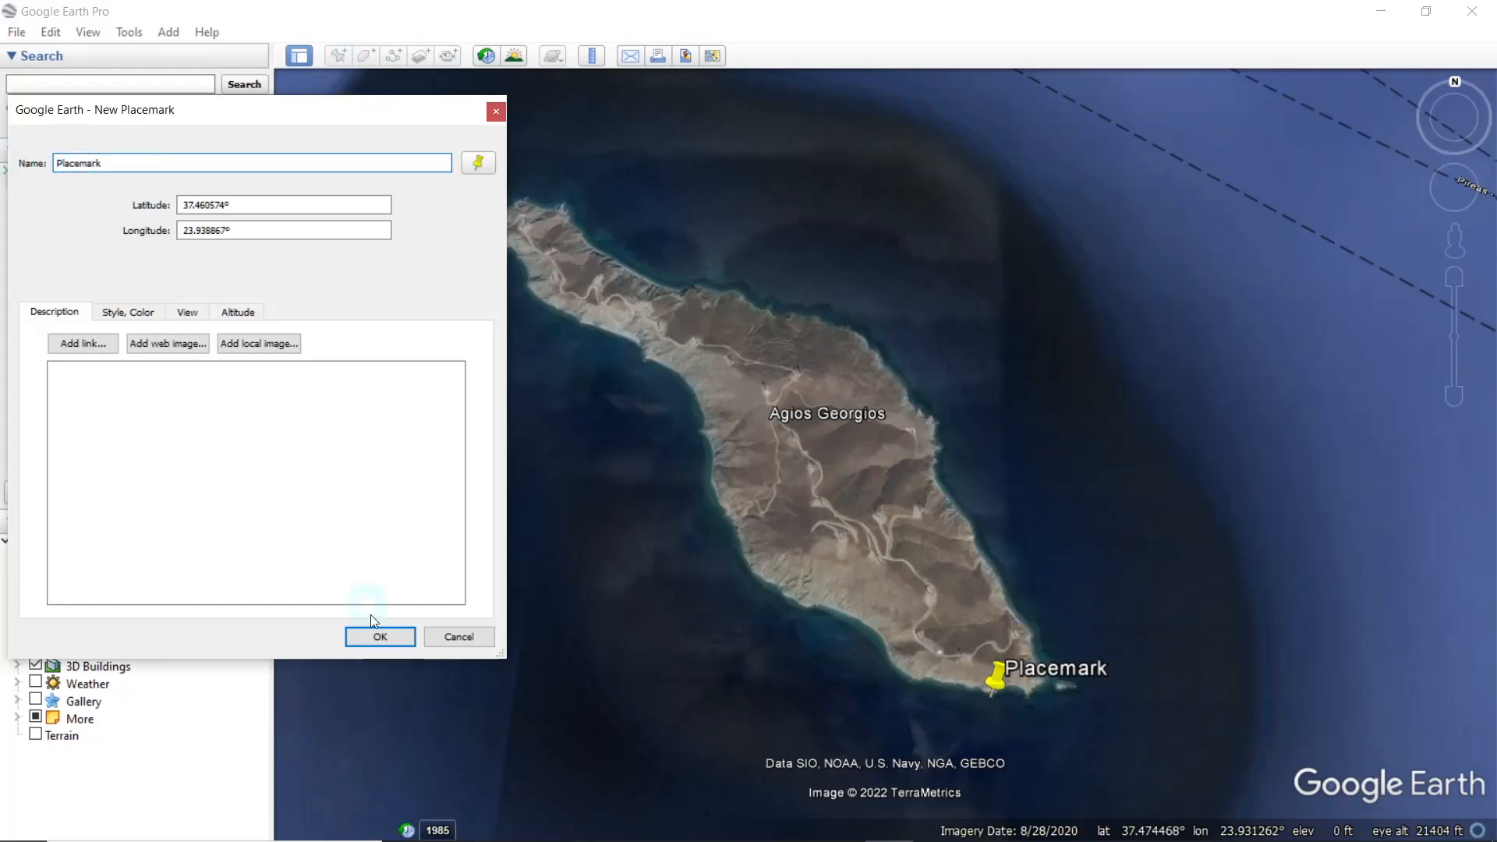
{"action": "left_click", "coordinate": [380, 637]}
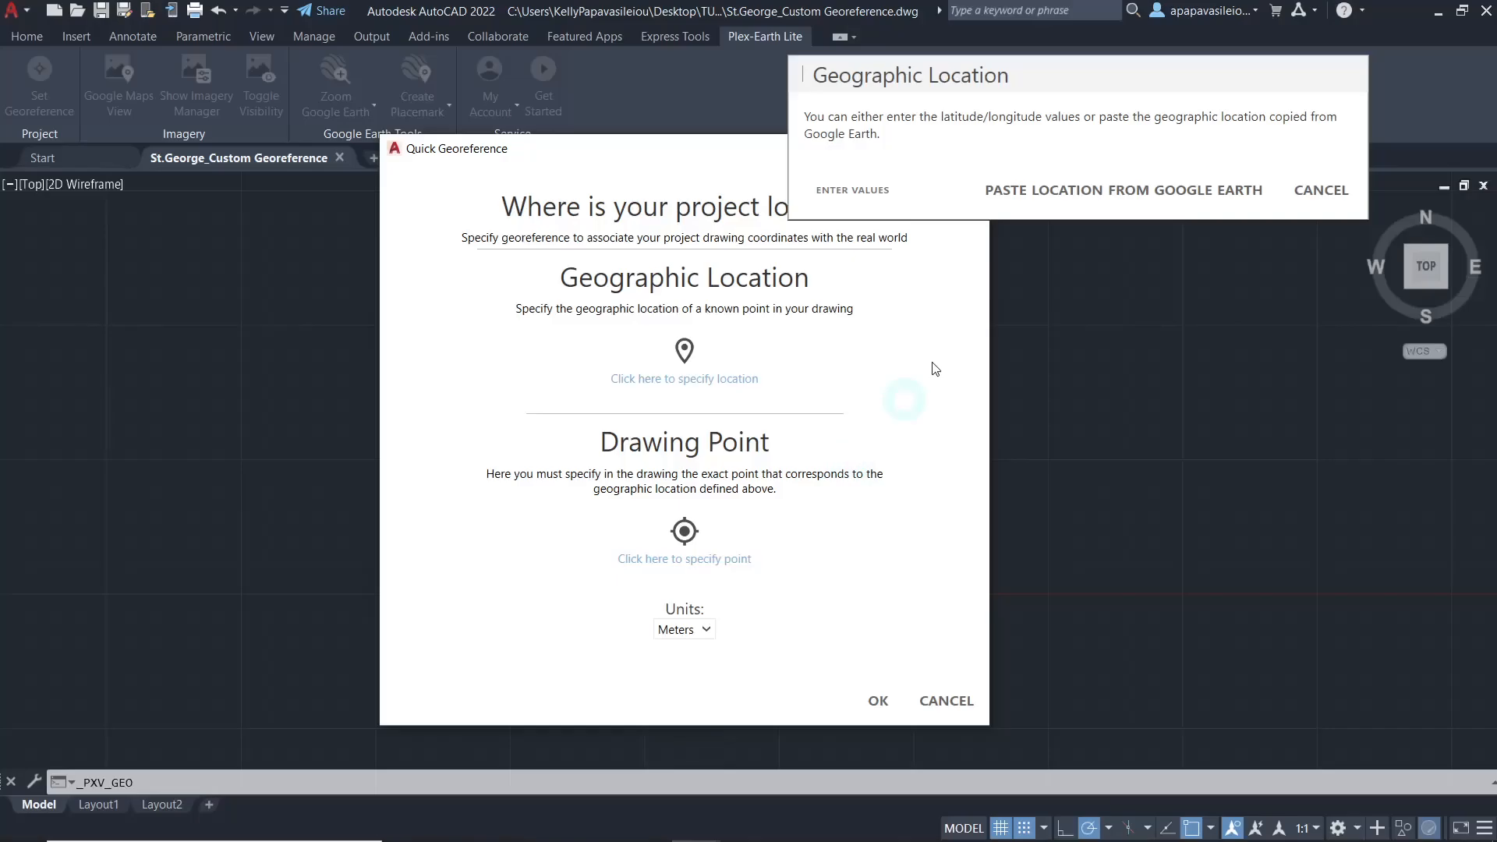
Paste the Google Earth location, setting Lat 37.460574, Lon 23.938867.
{"action": "left_click", "coordinate": [850, 188]}
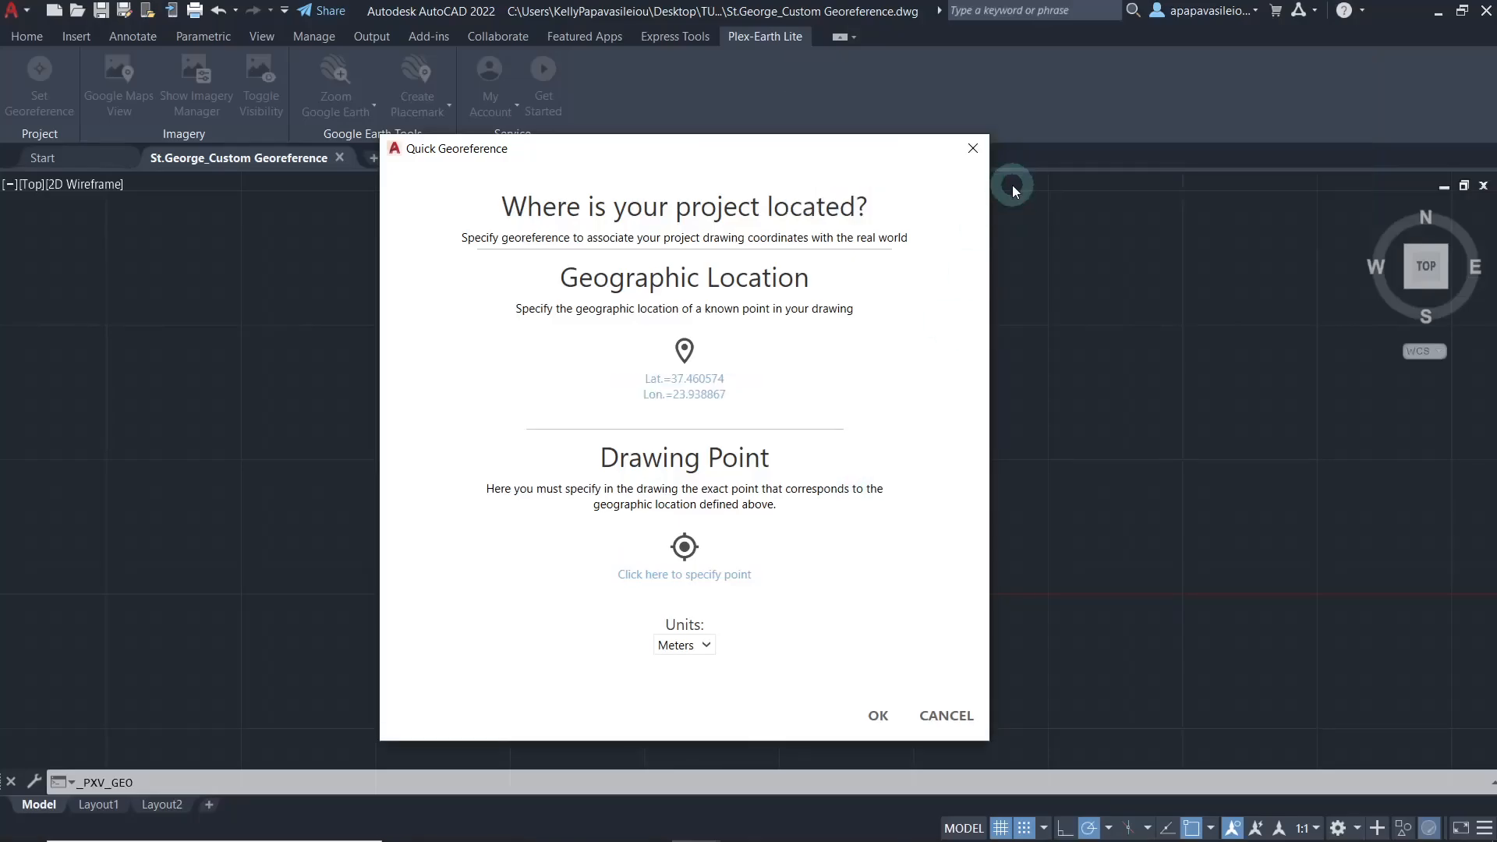
{"action": "mouse_move", "coordinate": [766, 380]}
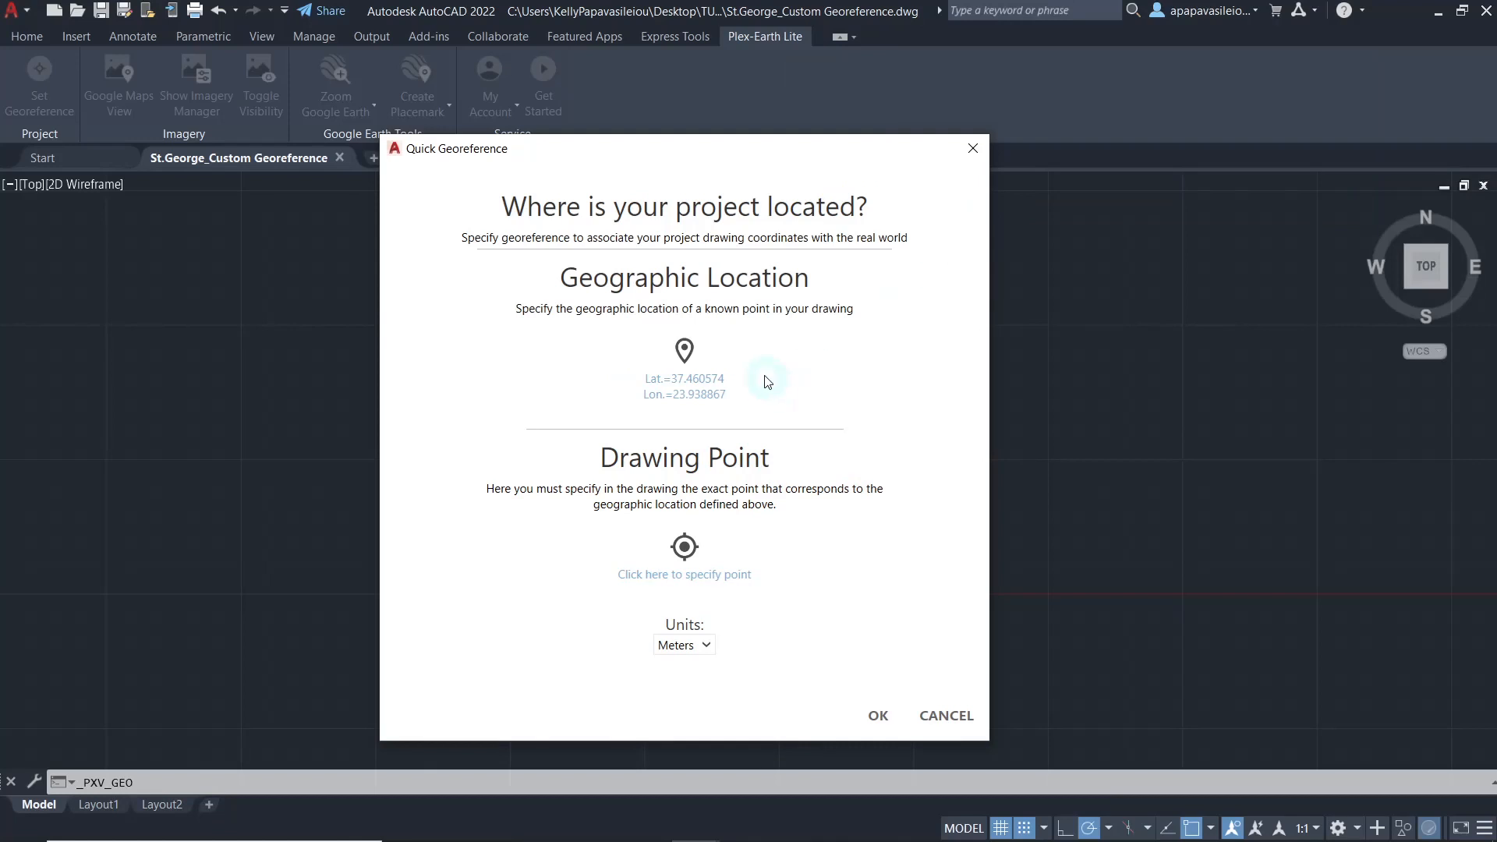
{"action": "mouse_move", "coordinate": [682, 420]}
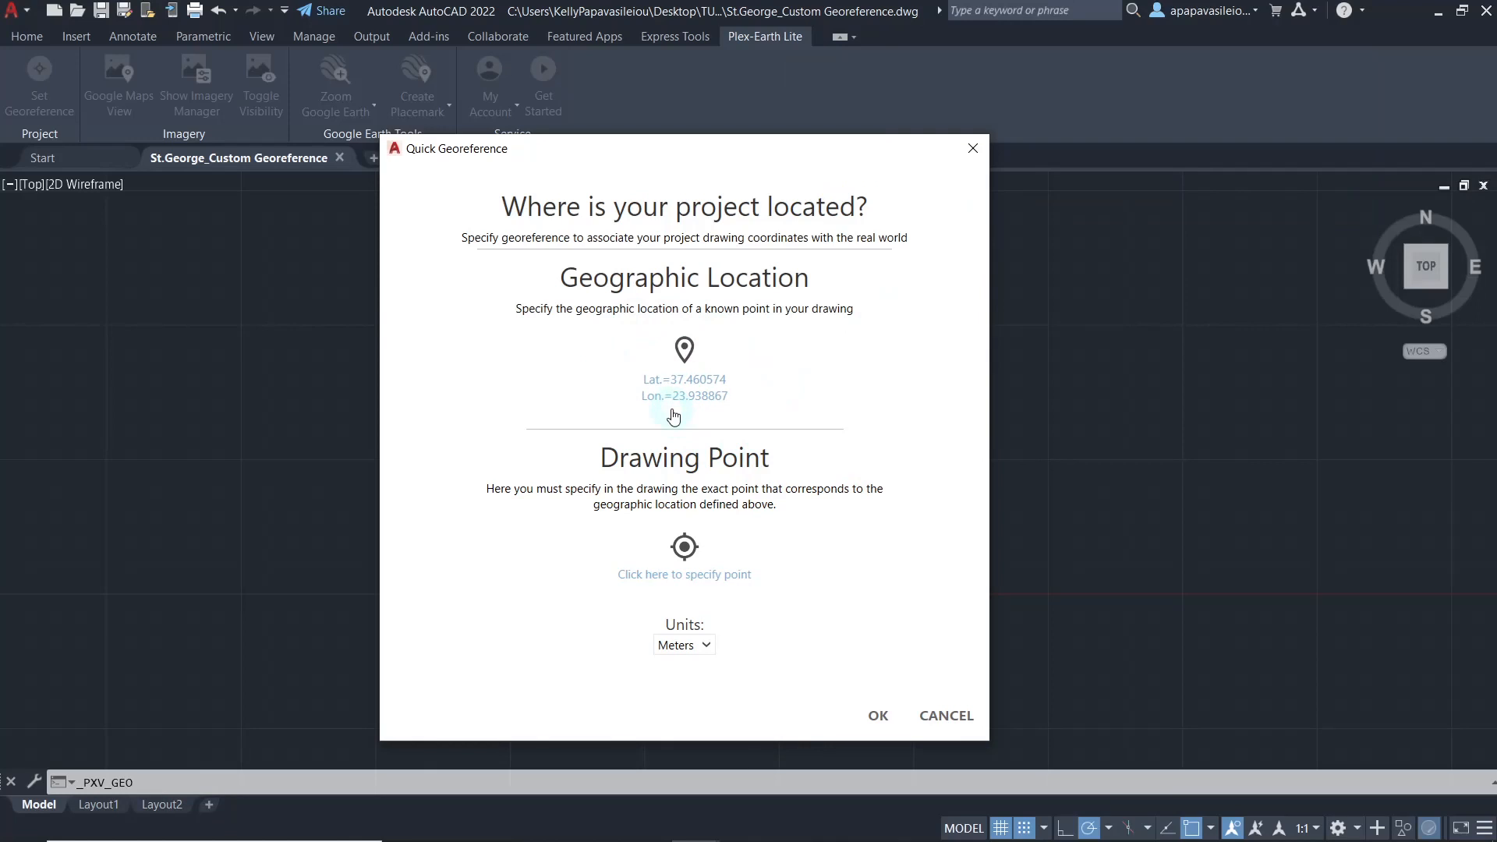
{"action": "mouse_move", "coordinate": [665, 398]}
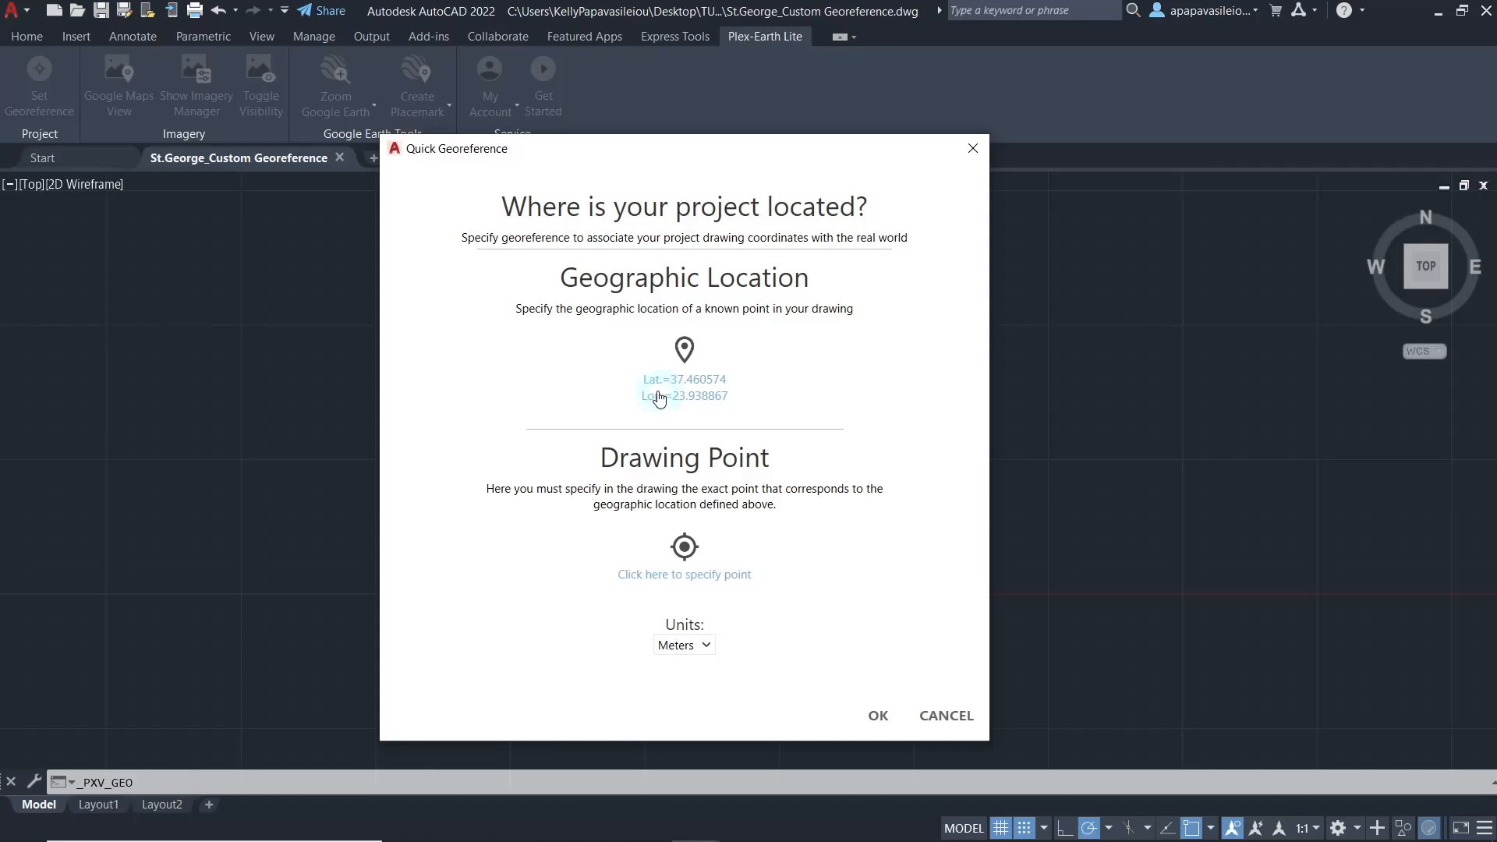
{"action": "mouse_move", "coordinate": [684, 546]}
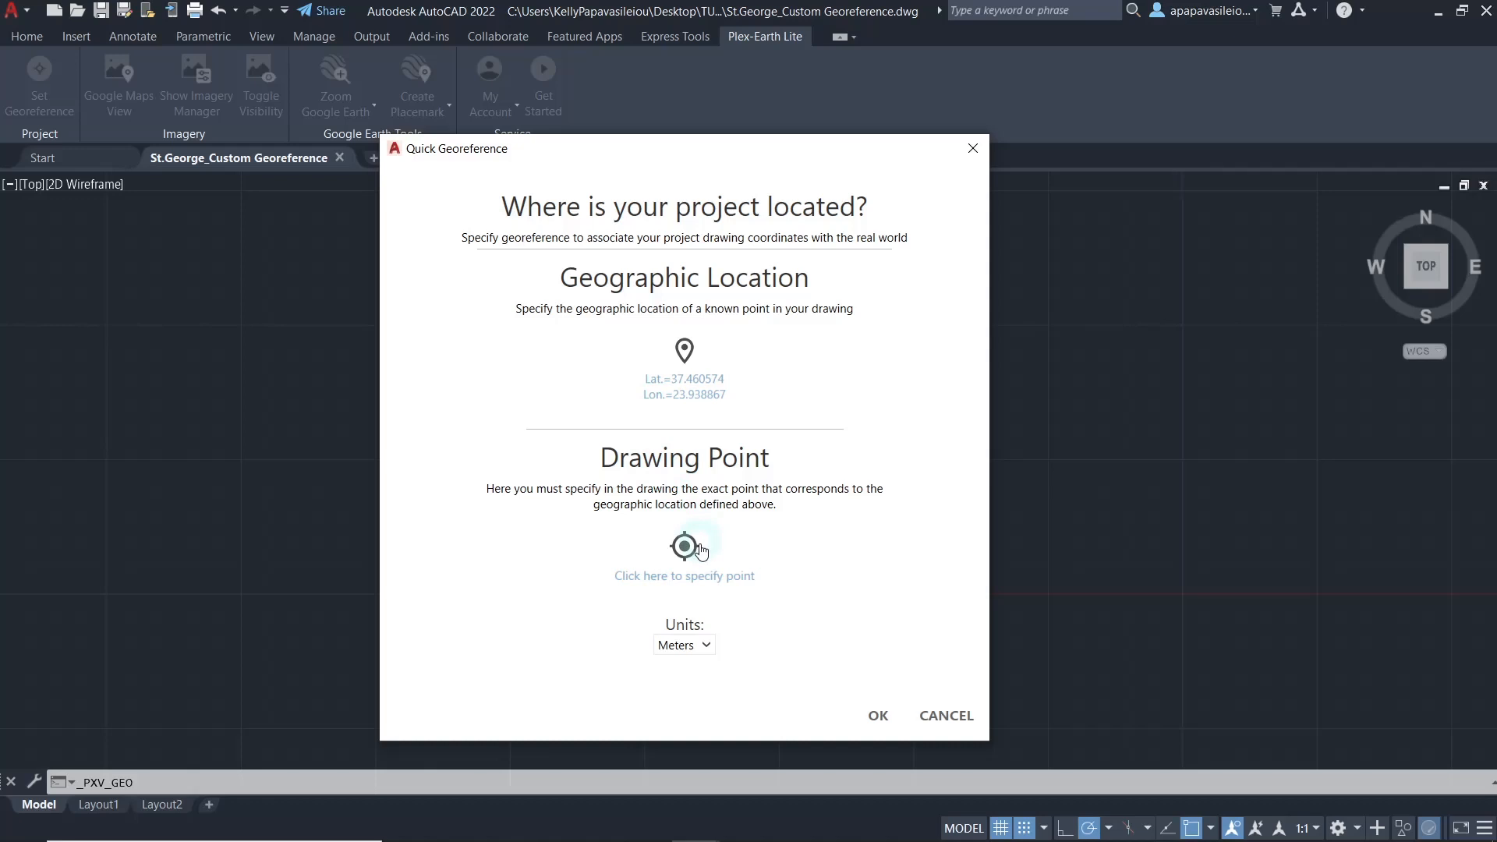
Tie the outline's southern tip (X=3716.8702, Y=17.7767) to the placemark and confirm the georeference.
{"action": "left_click", "coordinate": [684, 547]}
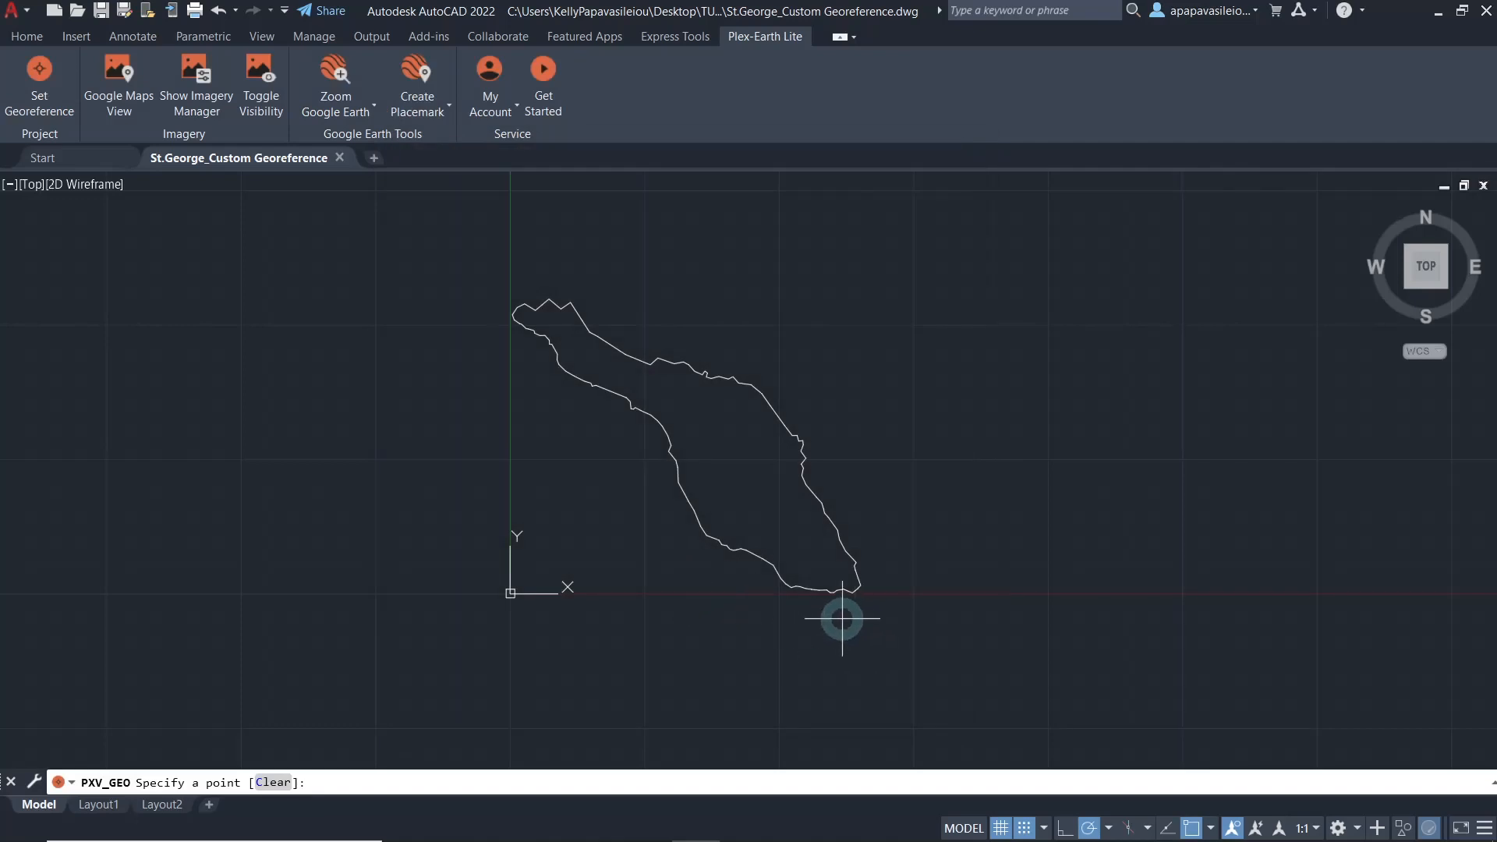
{"action": "mouse_move", "coordinate": [830, 593]}
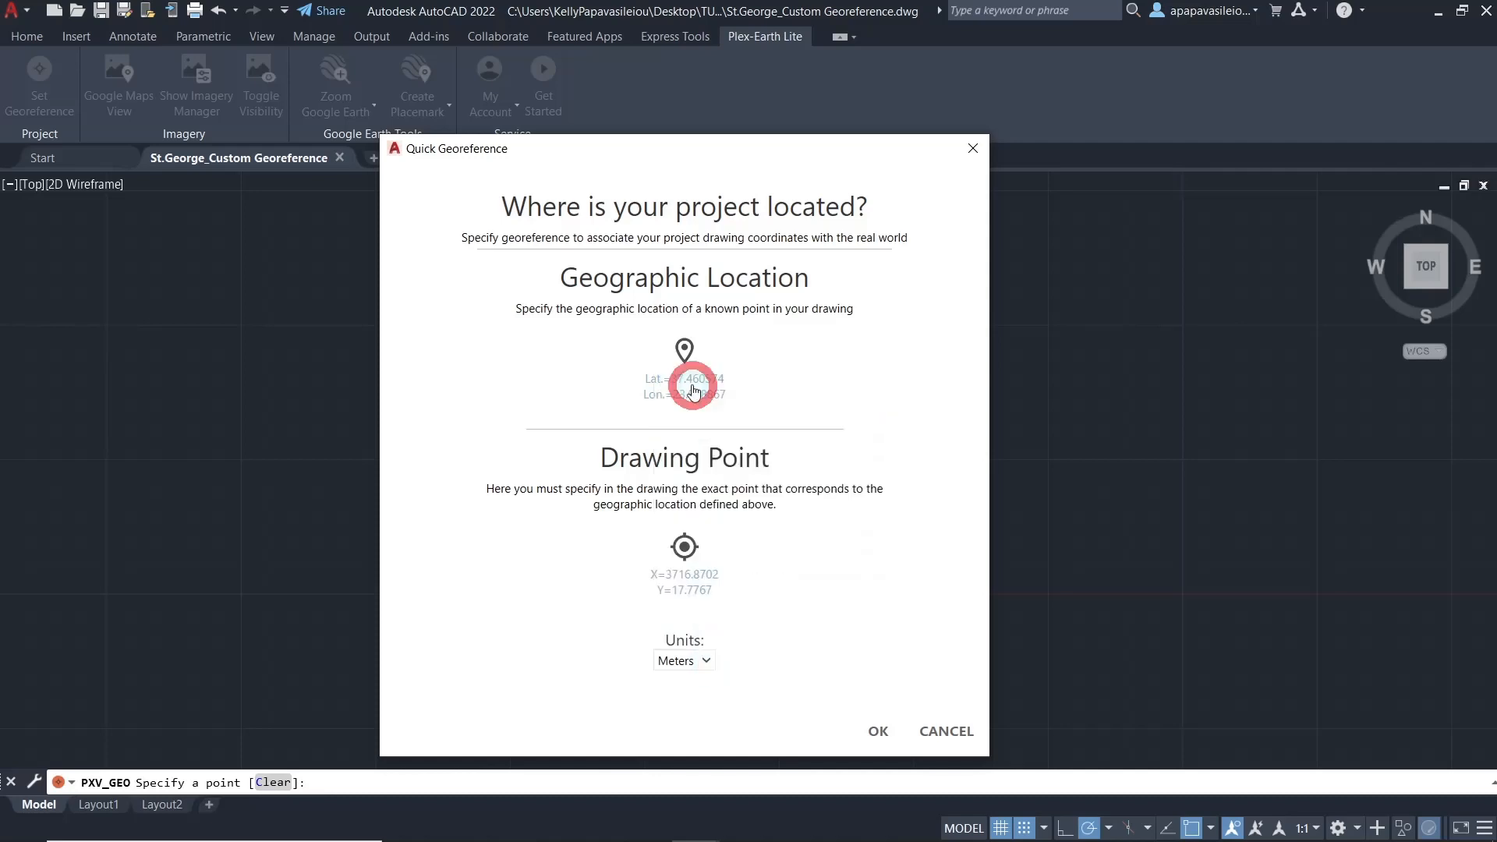
{"action": "left_click", "coordinate": [875, 731]}
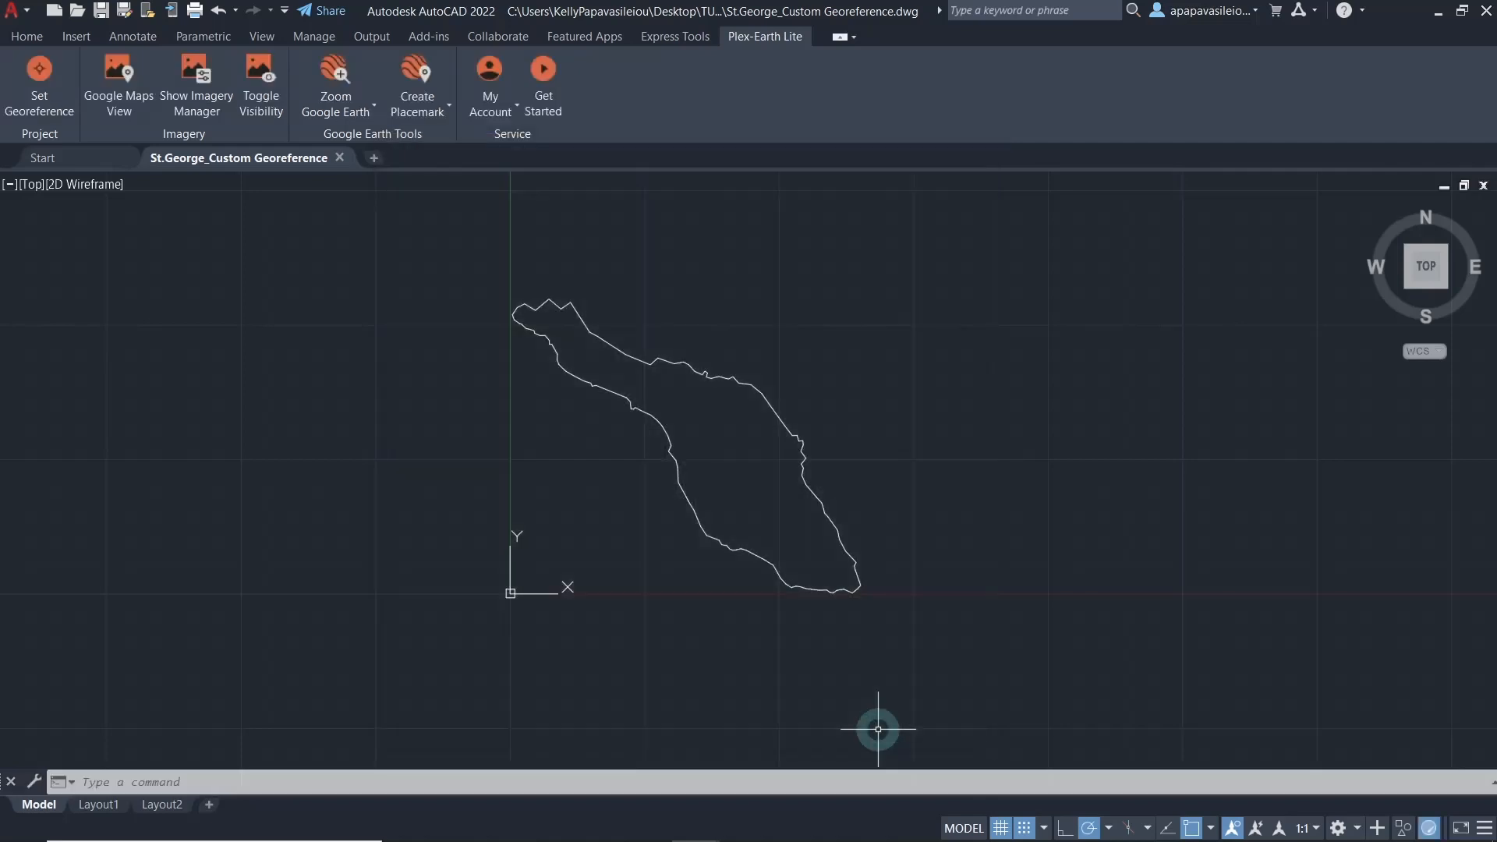